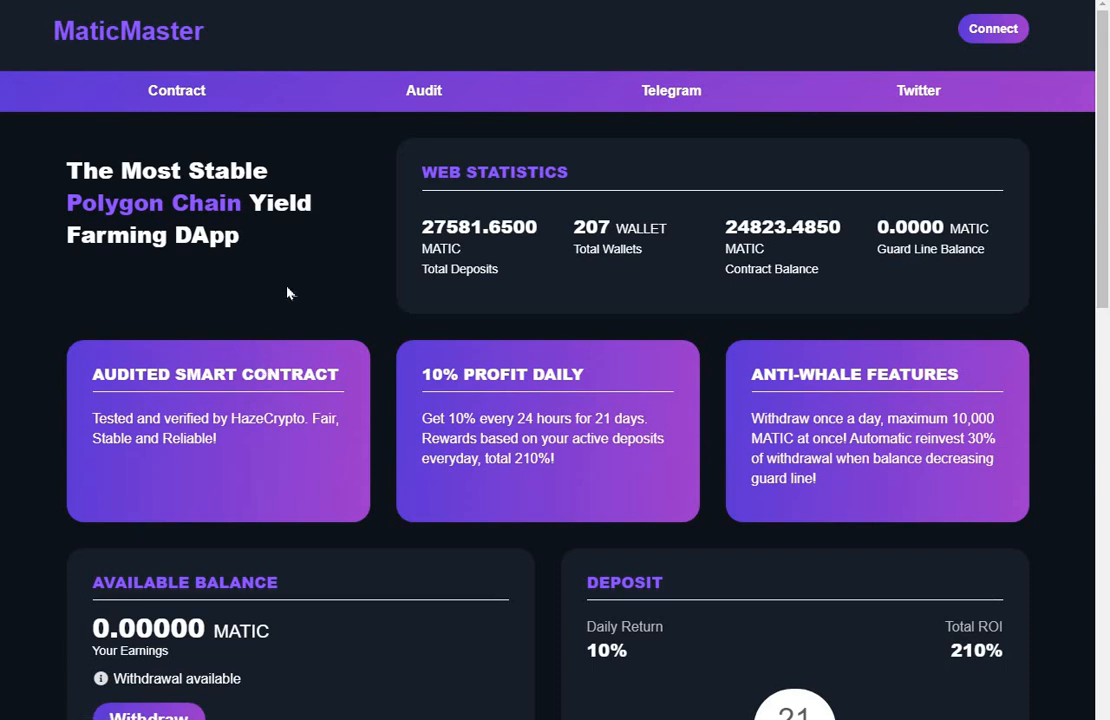
{"action": "mouse_move", "coordinate": [112, 57]}
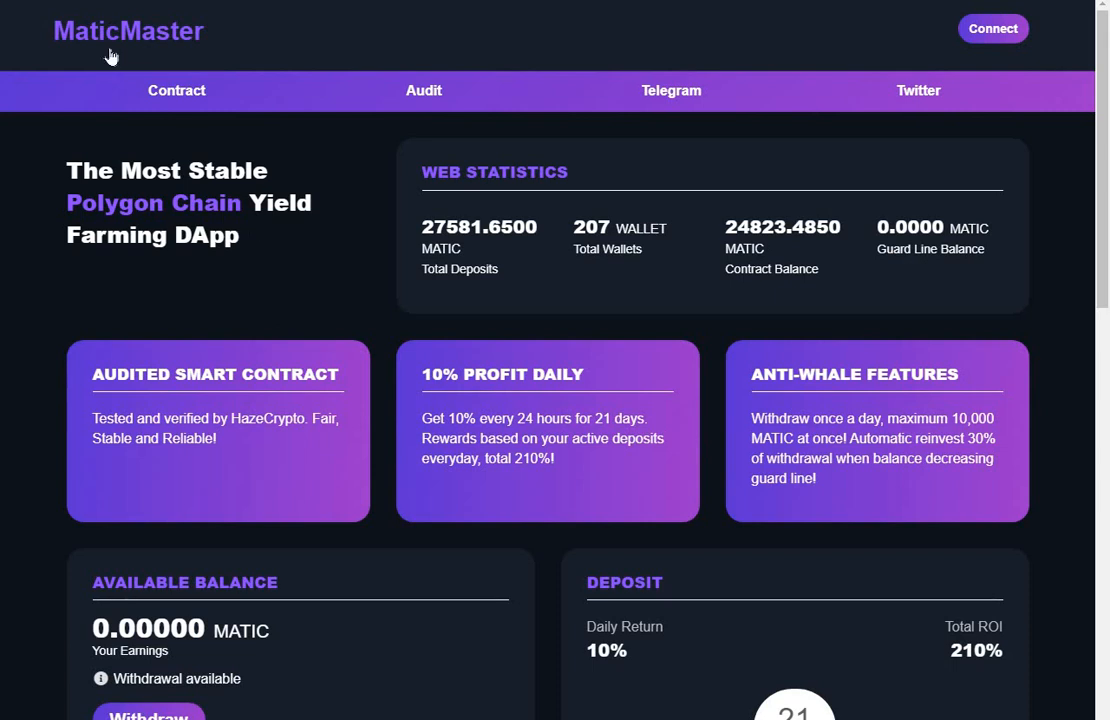
{"action": "mouse_move", "coordinate": [103, 66]}
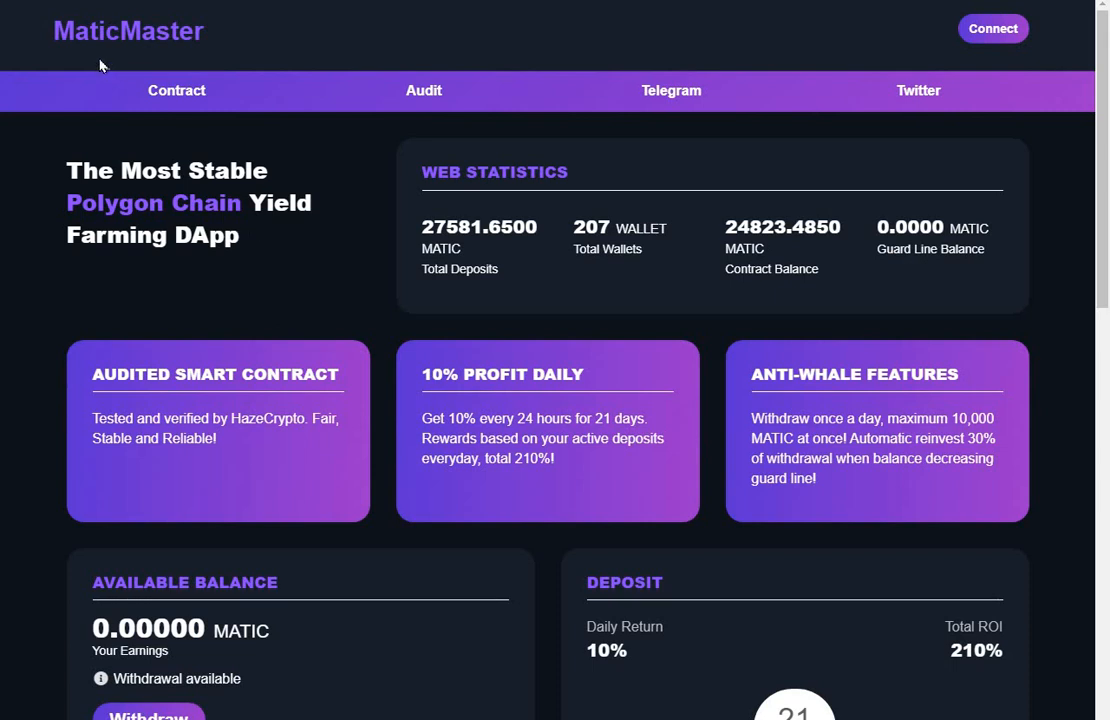
Scroll MaticMaster down past the statistics to the Available Balance and Deposit panels.
{"action": "scroll", "scroll_direction": "down", "scroll_amount": 3}
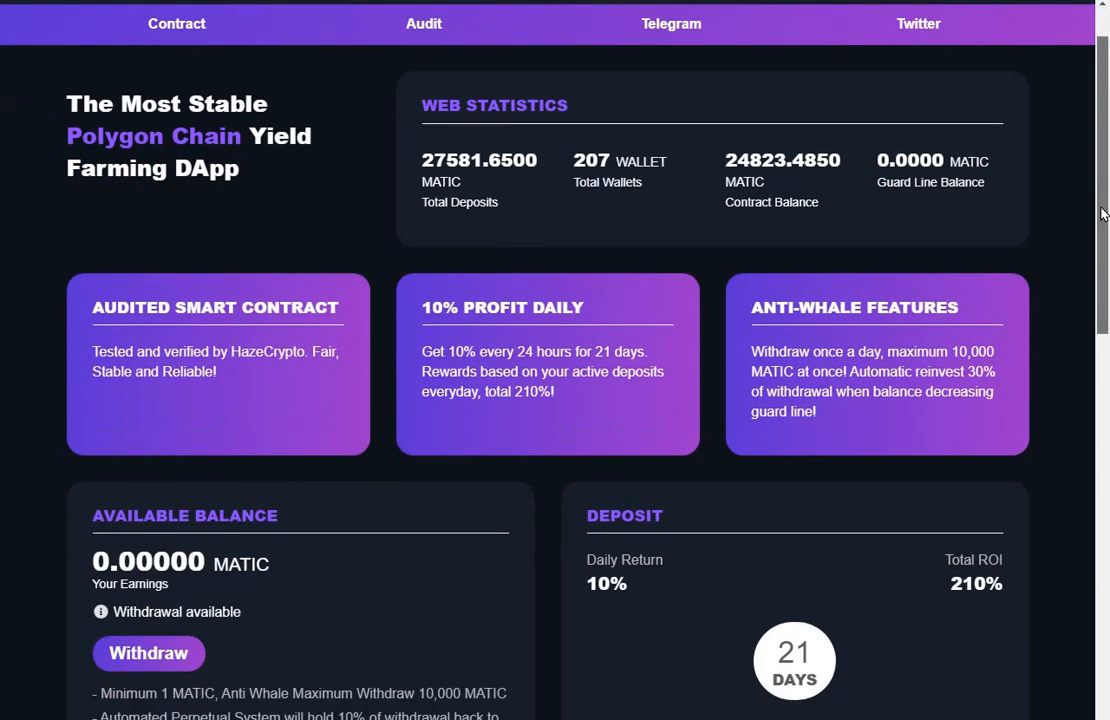
{"action": "scroll", "scroll_direction": "down", "scroll_amount": 3}
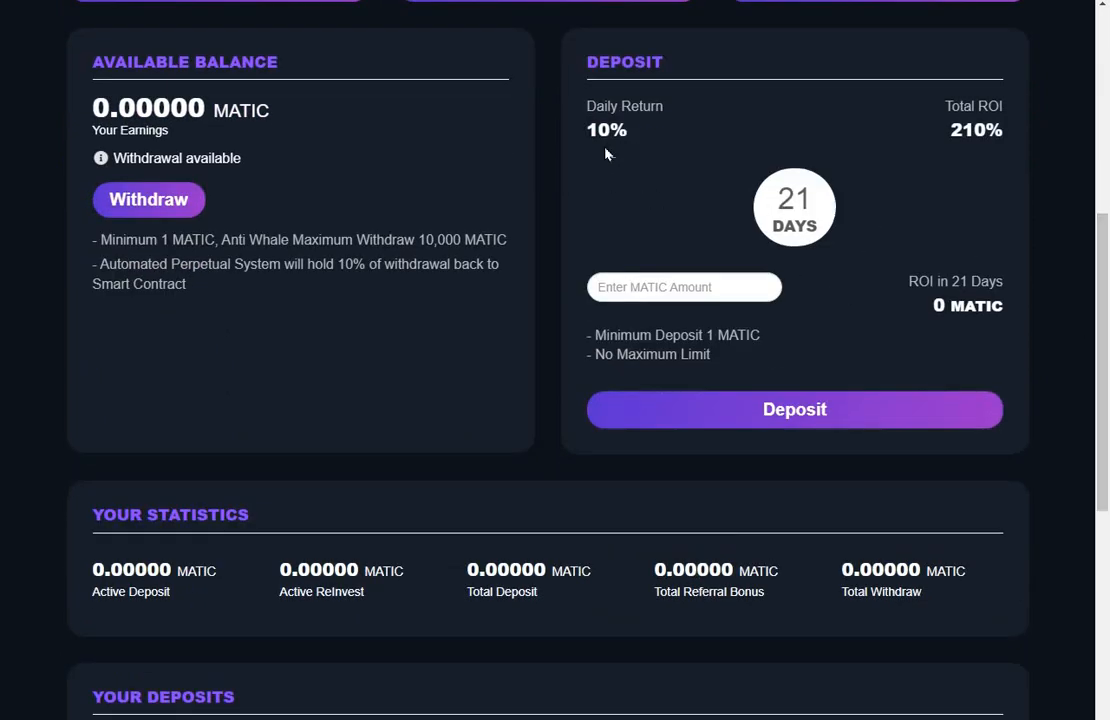
{"action": "mouse_move", "coordinate": [640, 245]}
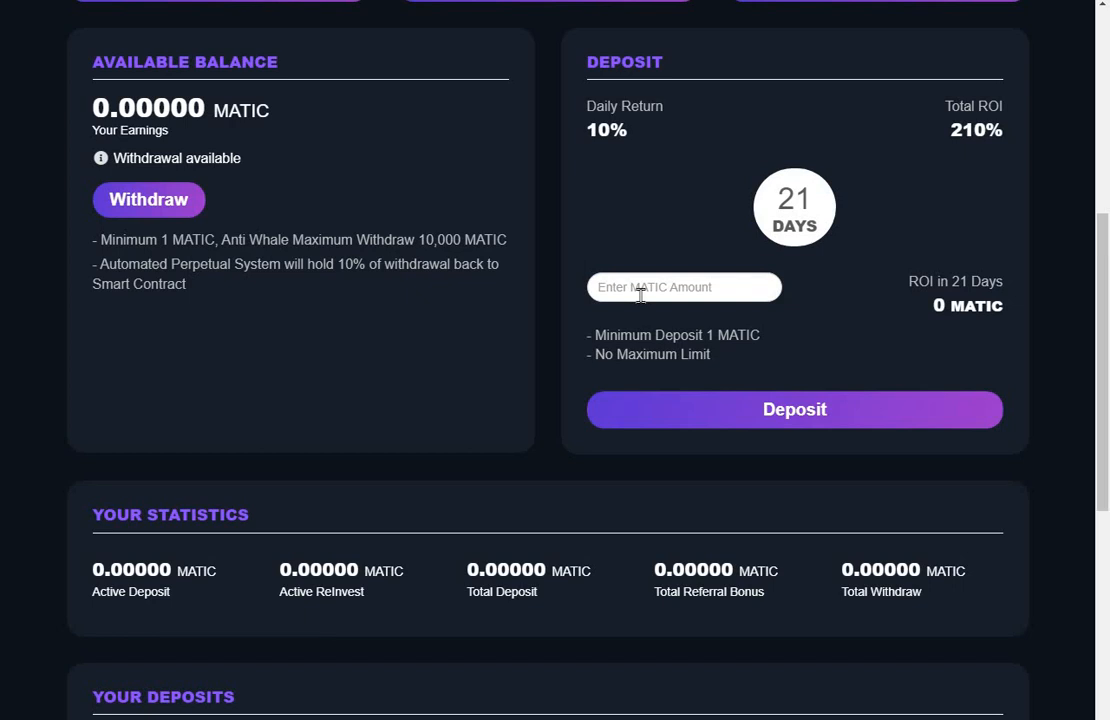
{"action": "mouse_move", "coordinate": [1104, 338]}
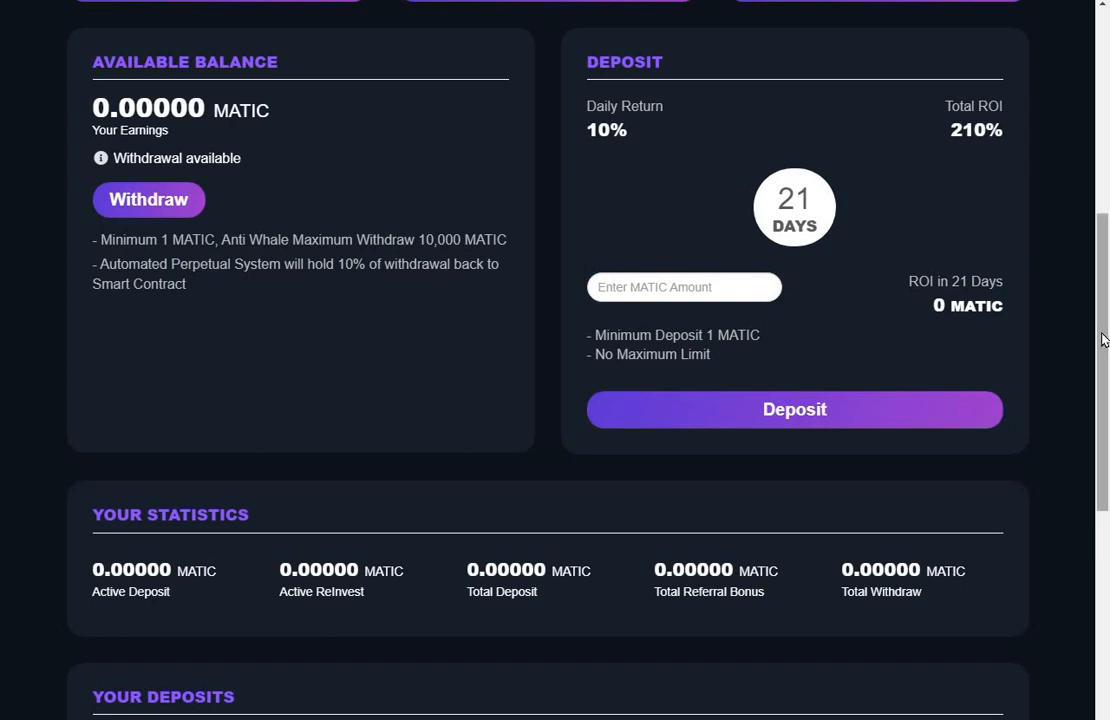
{"action": "scroll", "scroll_direction": "down", "scroll_amount": 3}
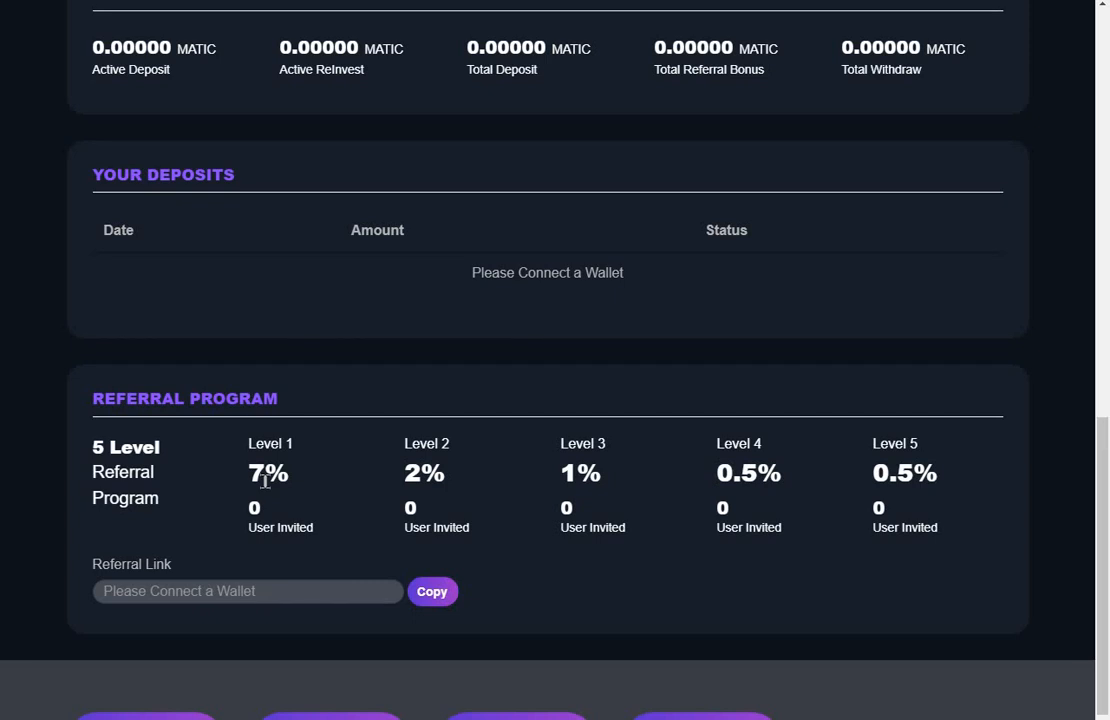
{"action": "mouse_move", "coordinate": [982, 328]}
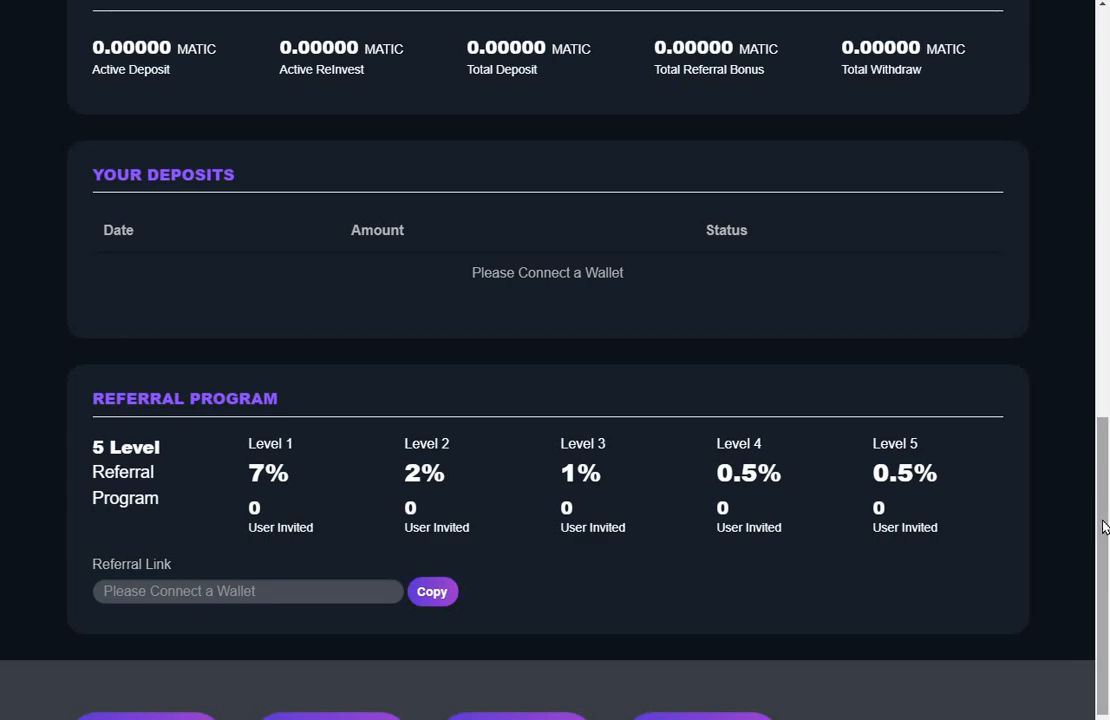
{"action": "scroll", "scroll_direction": "up", "scroll_amount": 3}
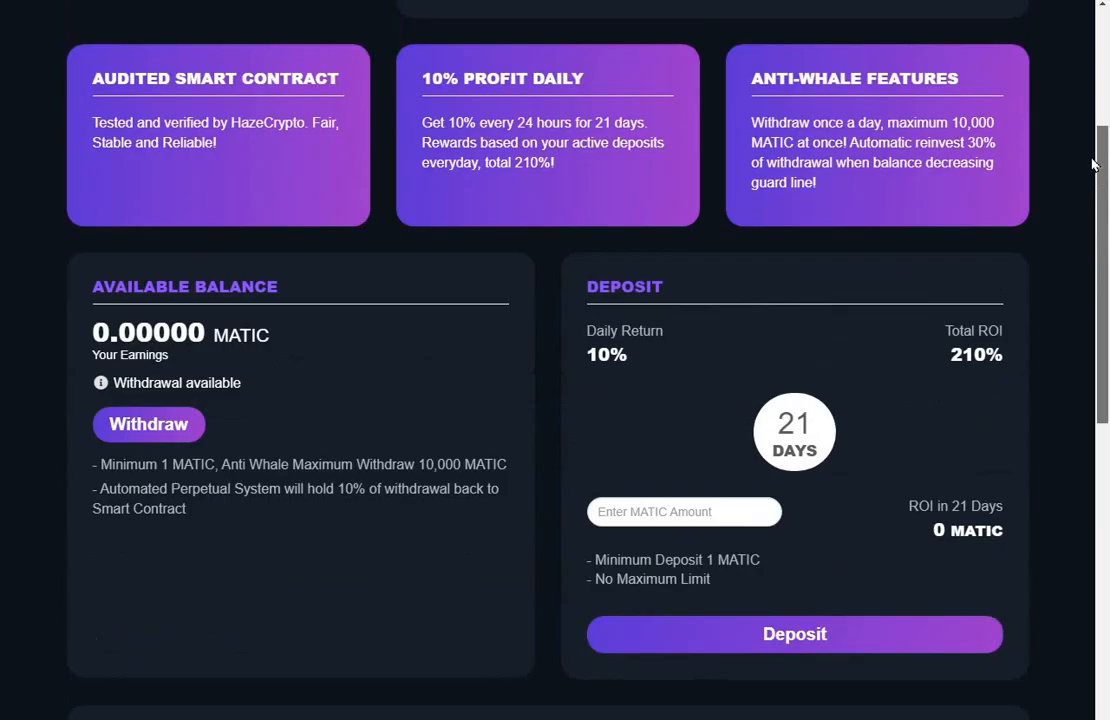
Scroll back to the top to view the Web Statistics (27581.65 MATIC deposits, 207 wallets).
{"action": "scroll", "scroll_direction": "up", "scroll_amount": 3}
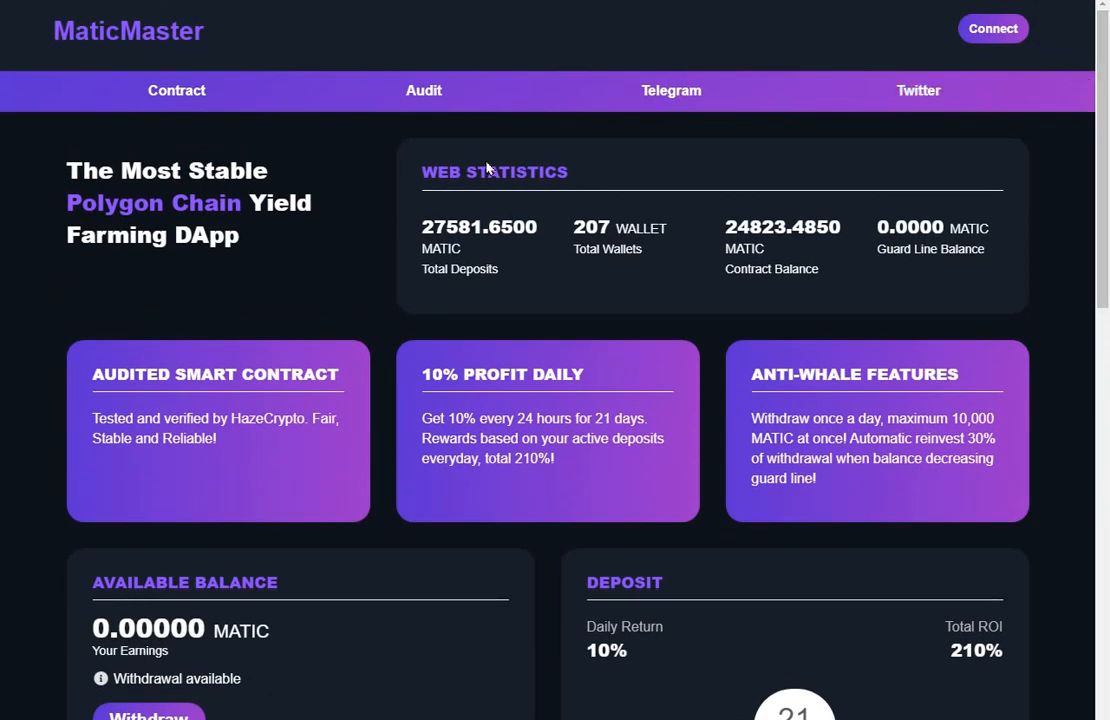
{"action": "mouse_move", "coordinate": [475, 253]}
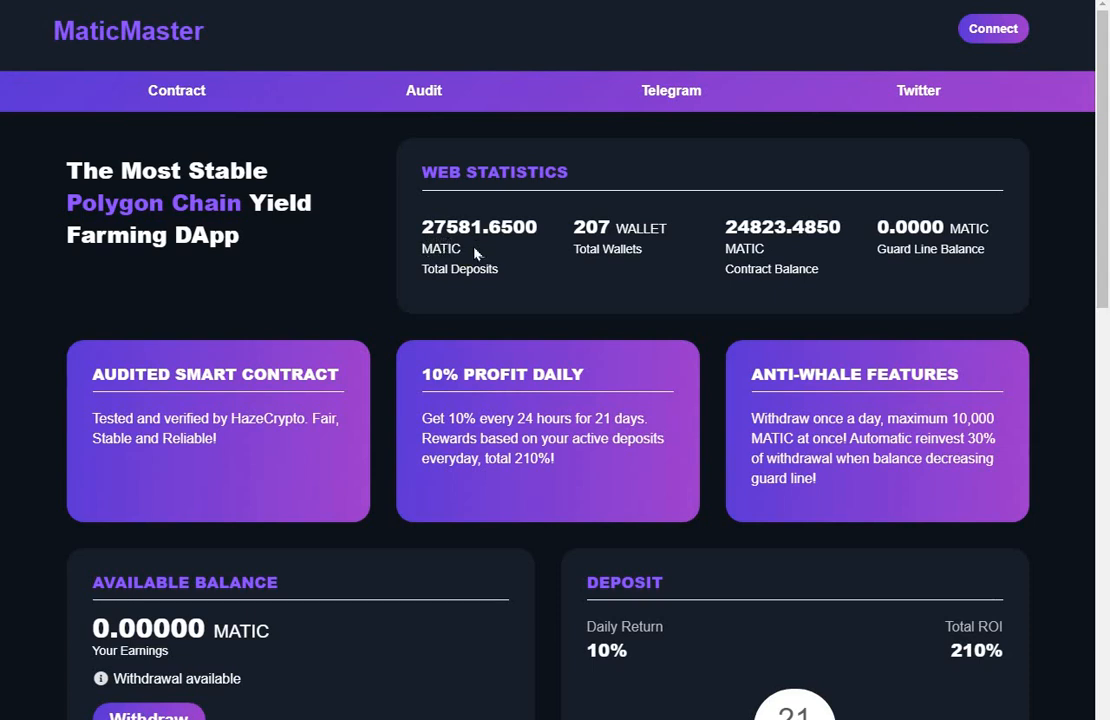
{"action": "mouse_move", "coordinate": [608, 253]}
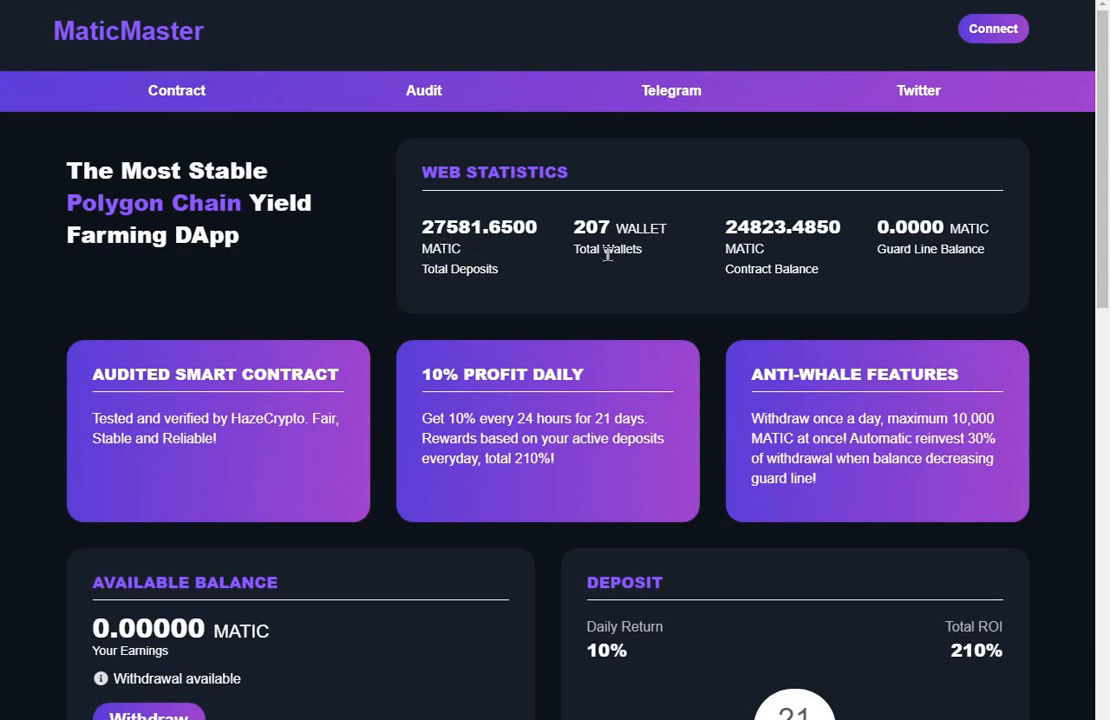
{"action": "mouse_move", "coordinate": [748, 262]}
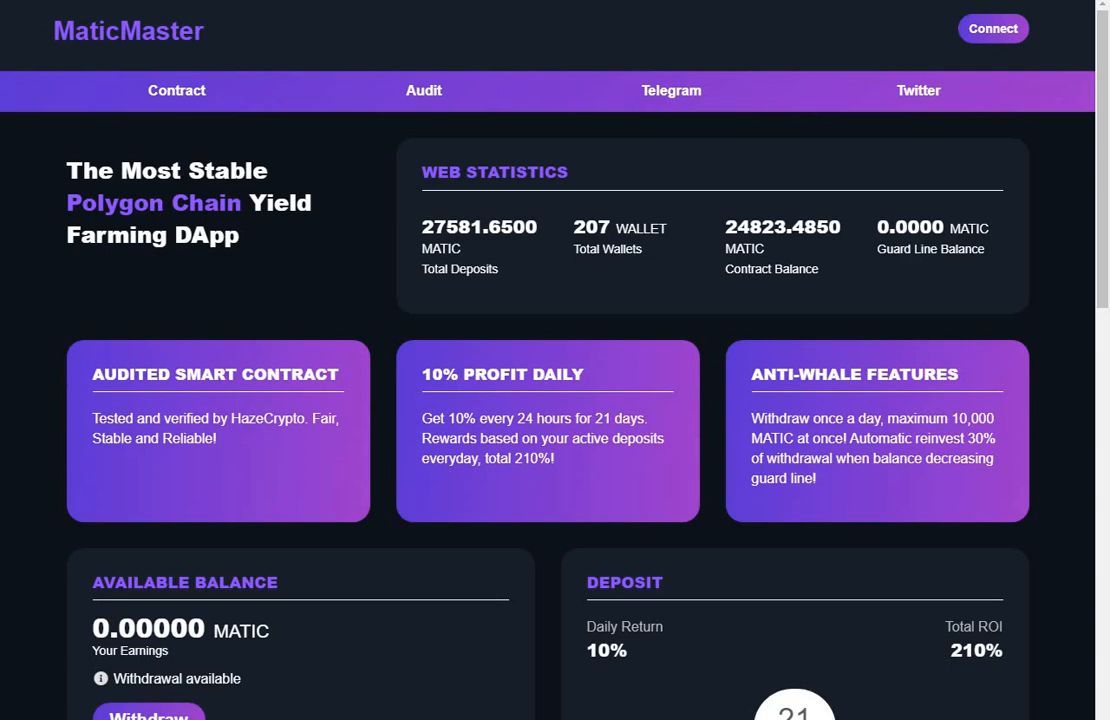
Open the HazeCrypto audit from MaticMaster's Audit link and scroll to the issue summary.
{"action": "left_click", "coordinate": [423, 90]}
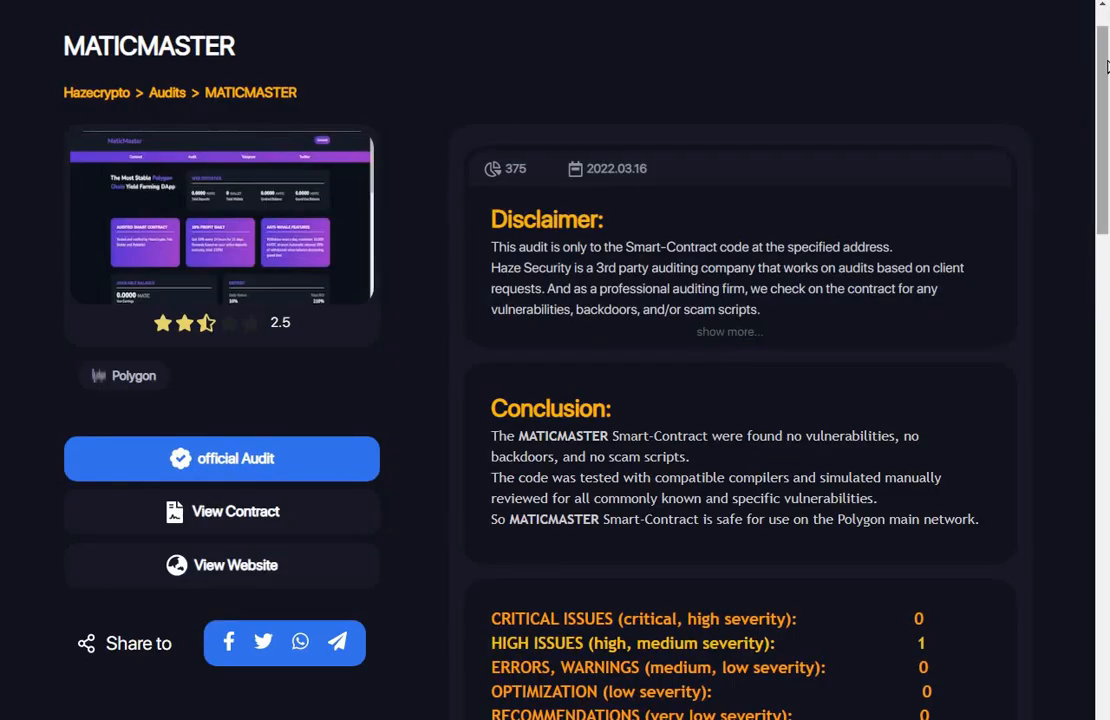
{"action": "scroll", "scroll_direction": "down", "scroll_amount": 3}
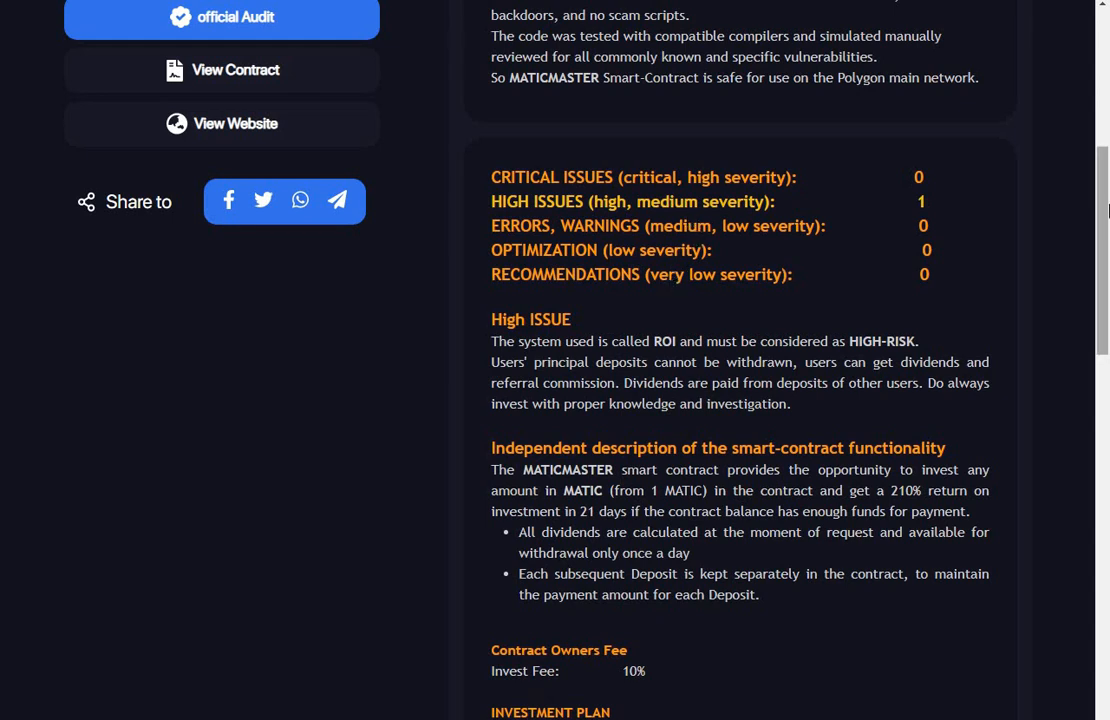
{"action": "scroll", "scroll_direction": "down", "scroll_amount": 3}
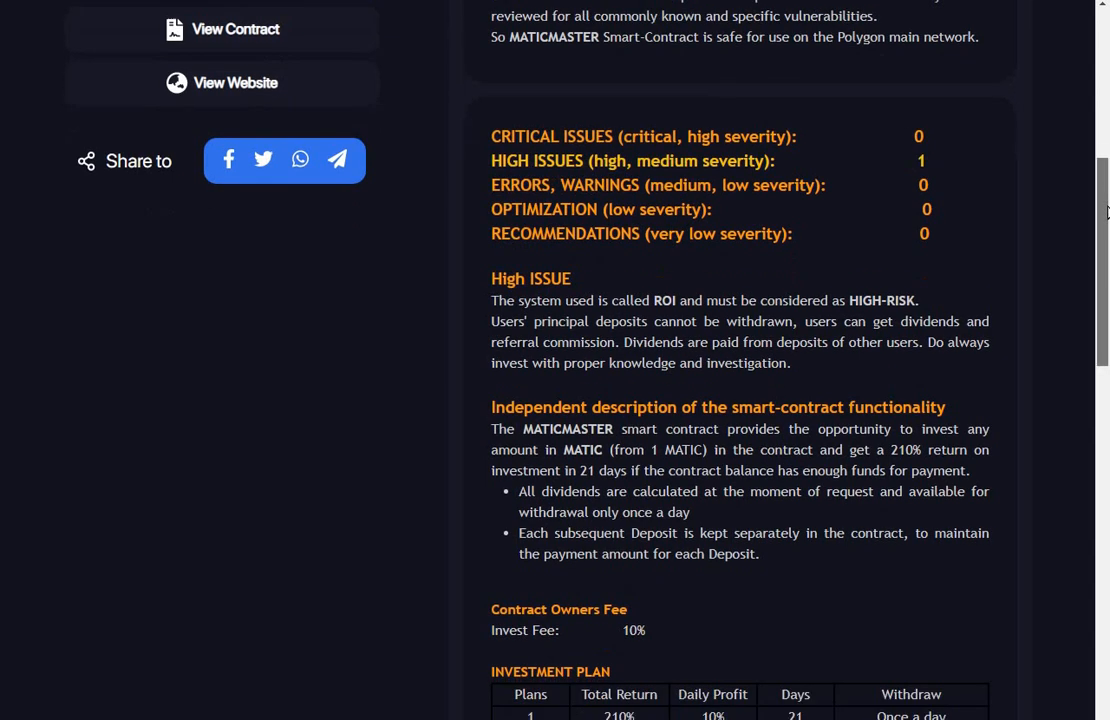
Read the audit's 21-day 210% investment plan and five-level referral commissions down to the tags.
{"action": "scroll", "scroll_direction": "down", "scroll_amount": 3}
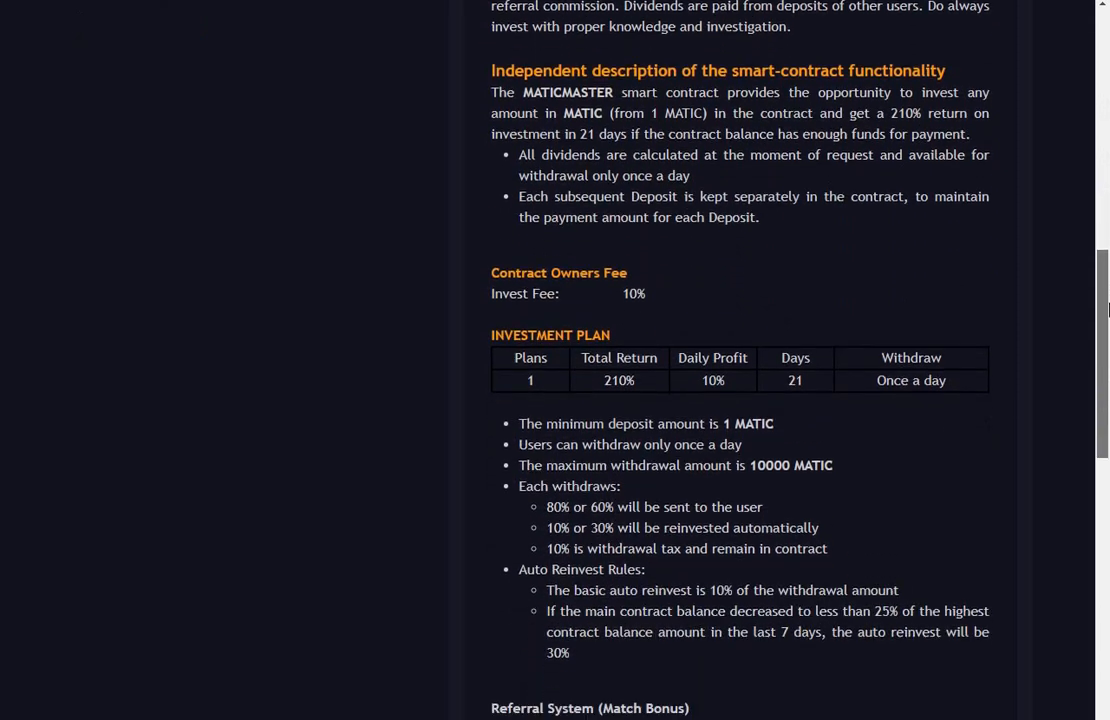
{"action": "scroll", "scroll_direction": "down", "scroll_amount": 3}
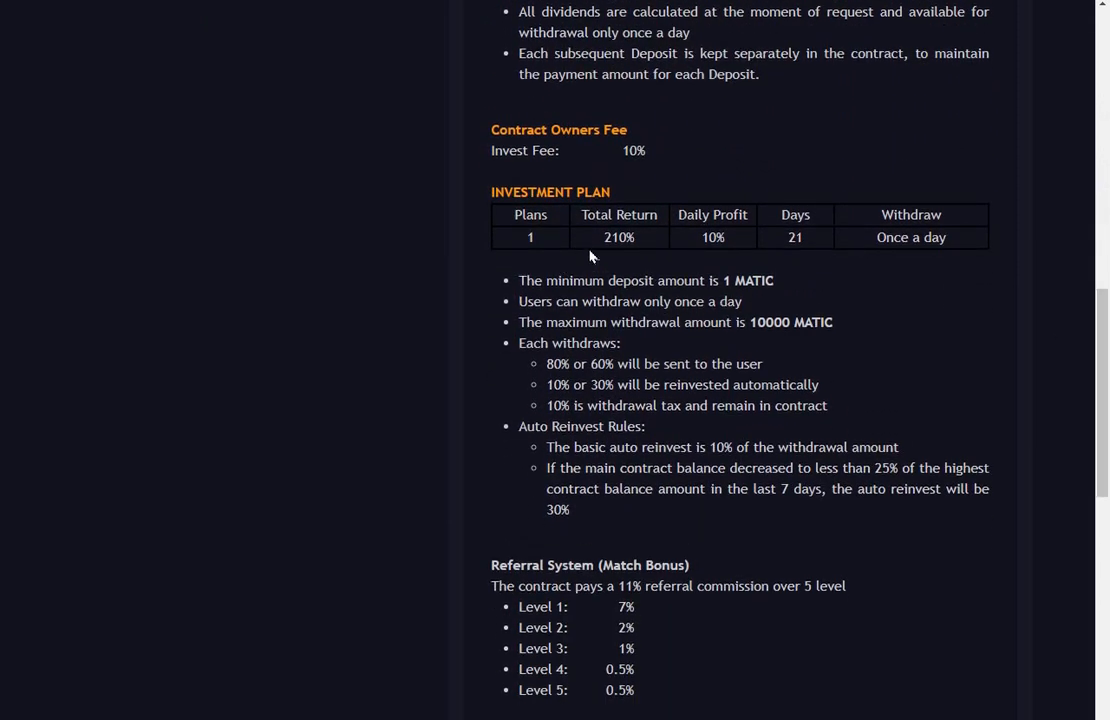
{"action": "mouse_move", "coordinate": [627, 258]}
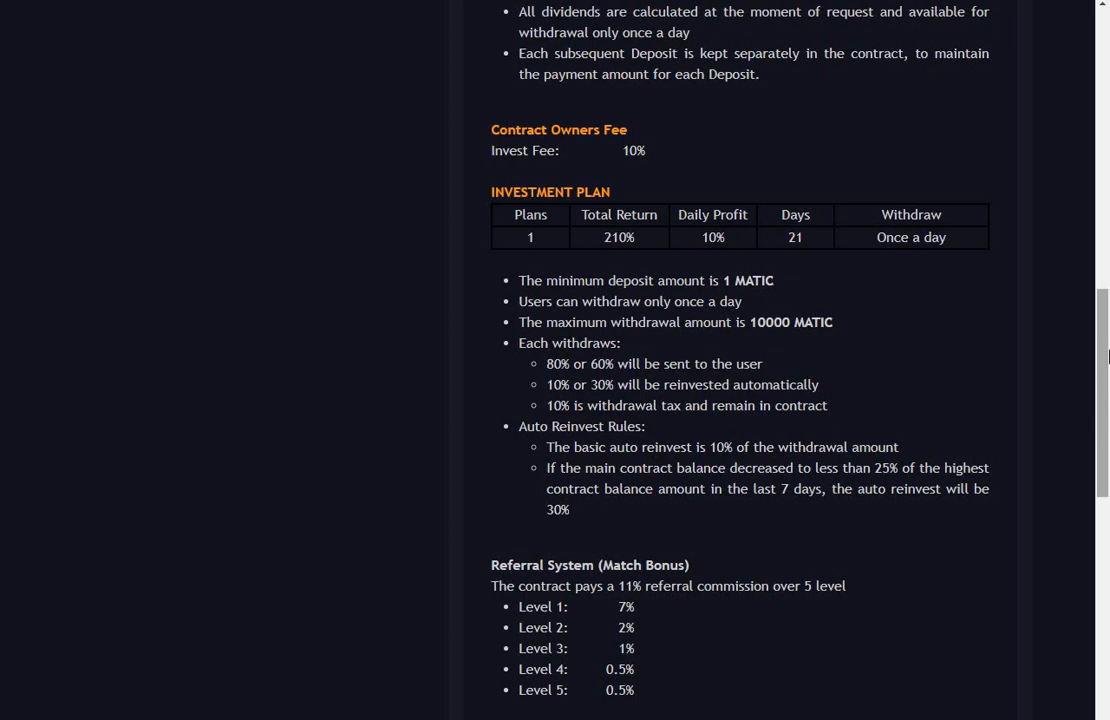
{"action": "scroll", "scroll_direction": "down", "scroll_amount": 3}
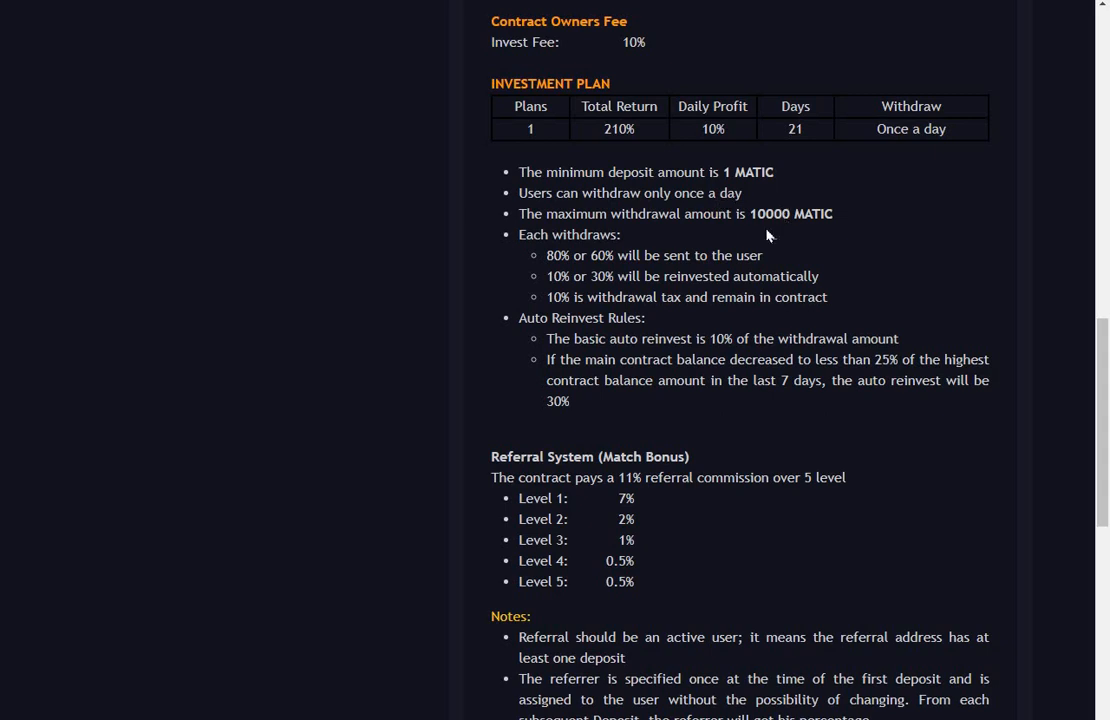
{"action": "mouse_move", "coordinate": [820, 249]}
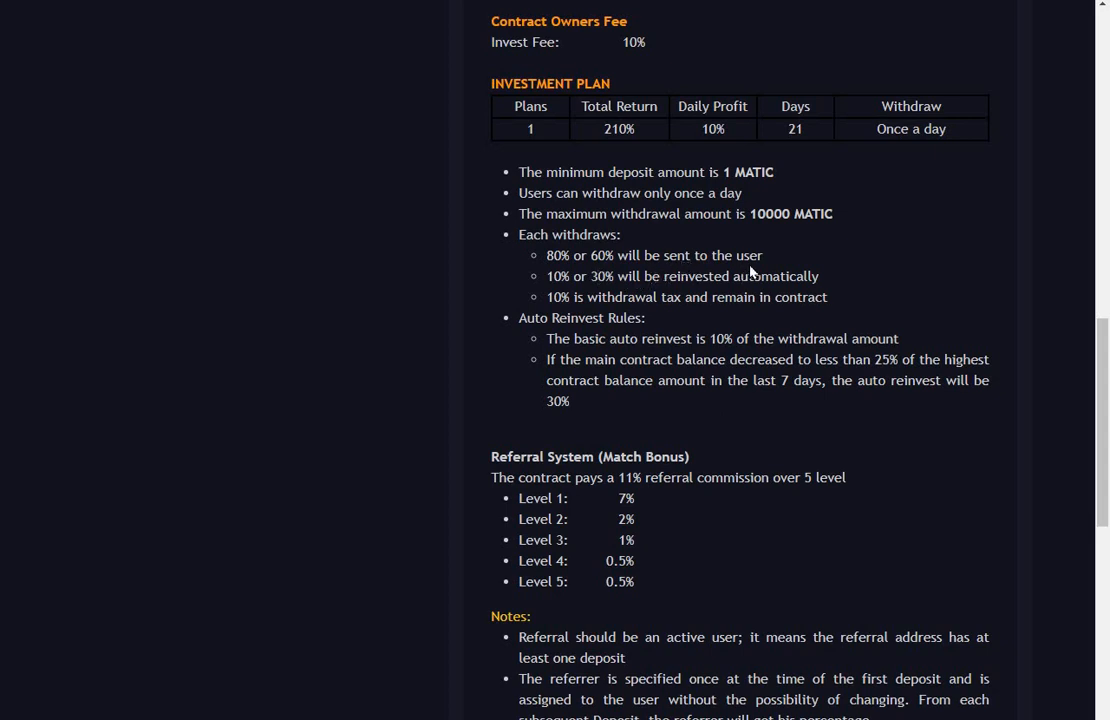
{"action": "mouse_move", "coordinate": [772, 267]}
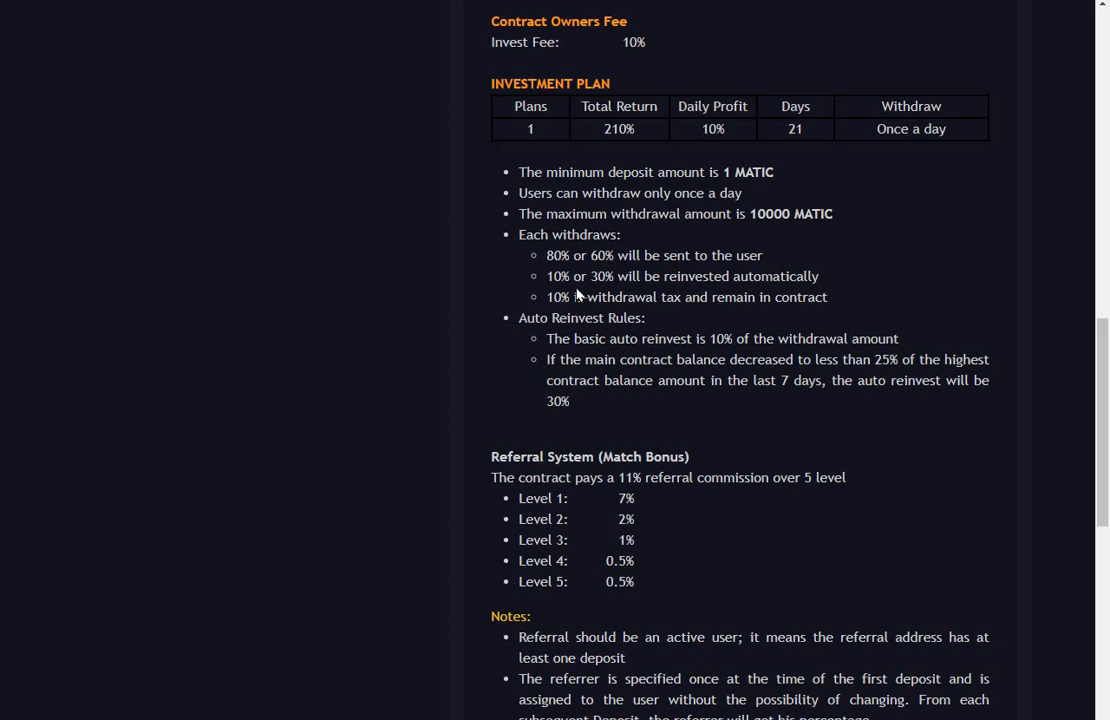
{"action": "mouse_move", "coordinate": [630, 284]}
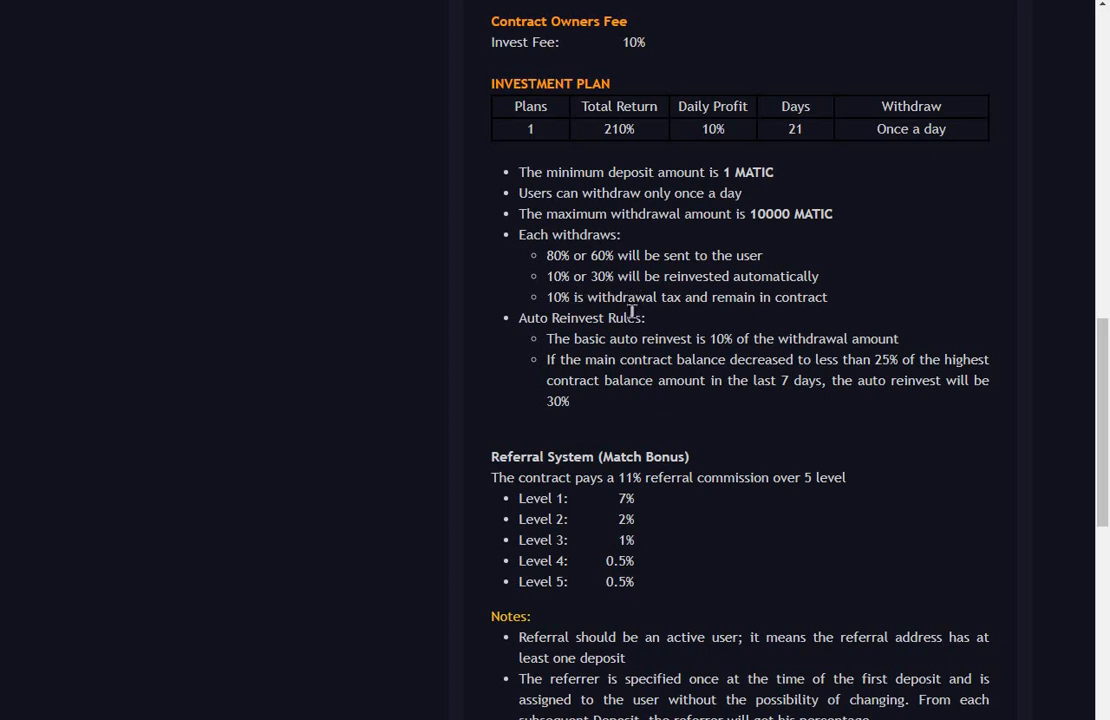
{"action": "mouse_move", "coordinate": [672, 318]}
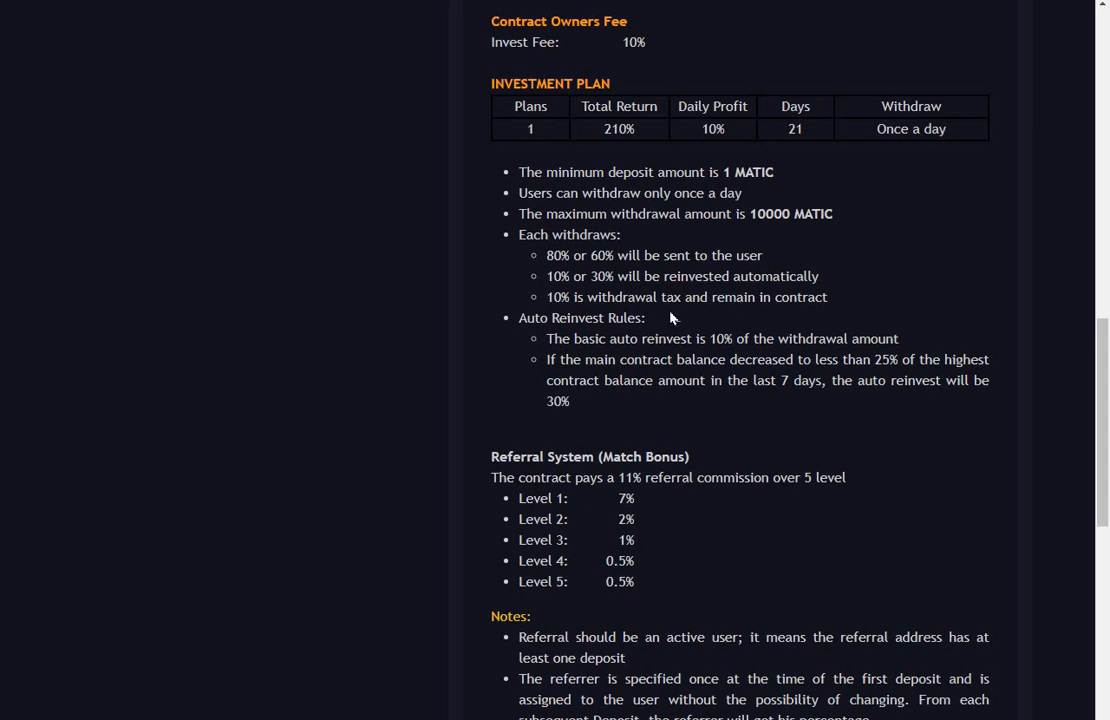
{"action": "mouse_move", "coordinate": [665, 360]}
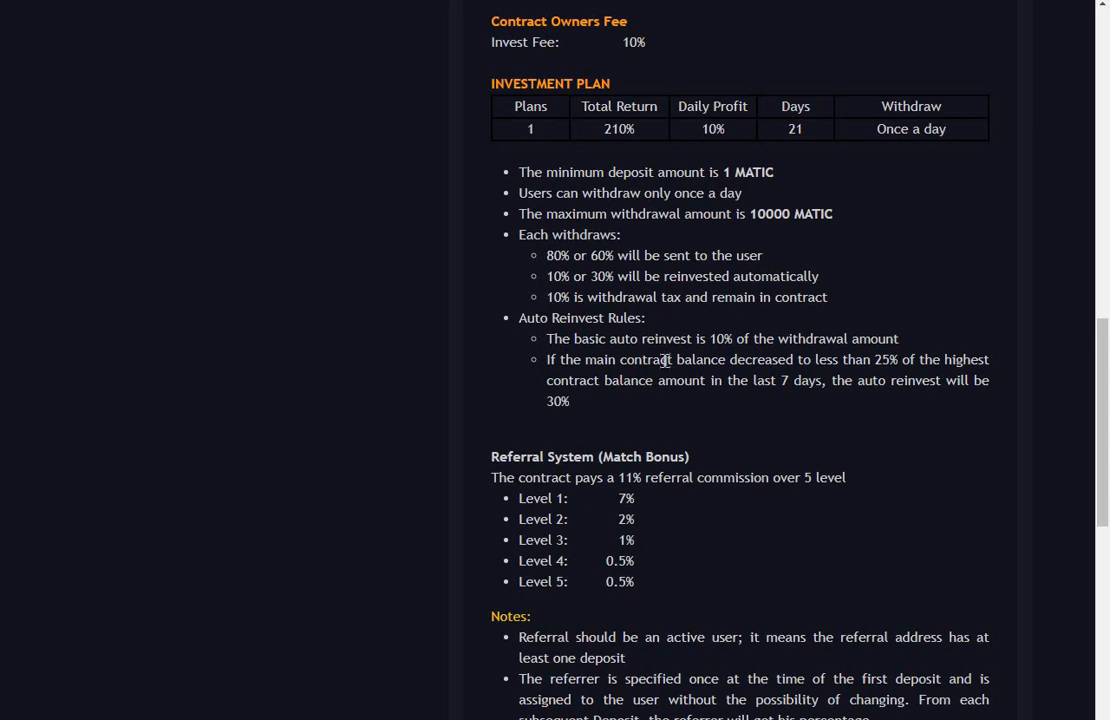
{"action": "mouse_move", "coordinate": [785, 415]}
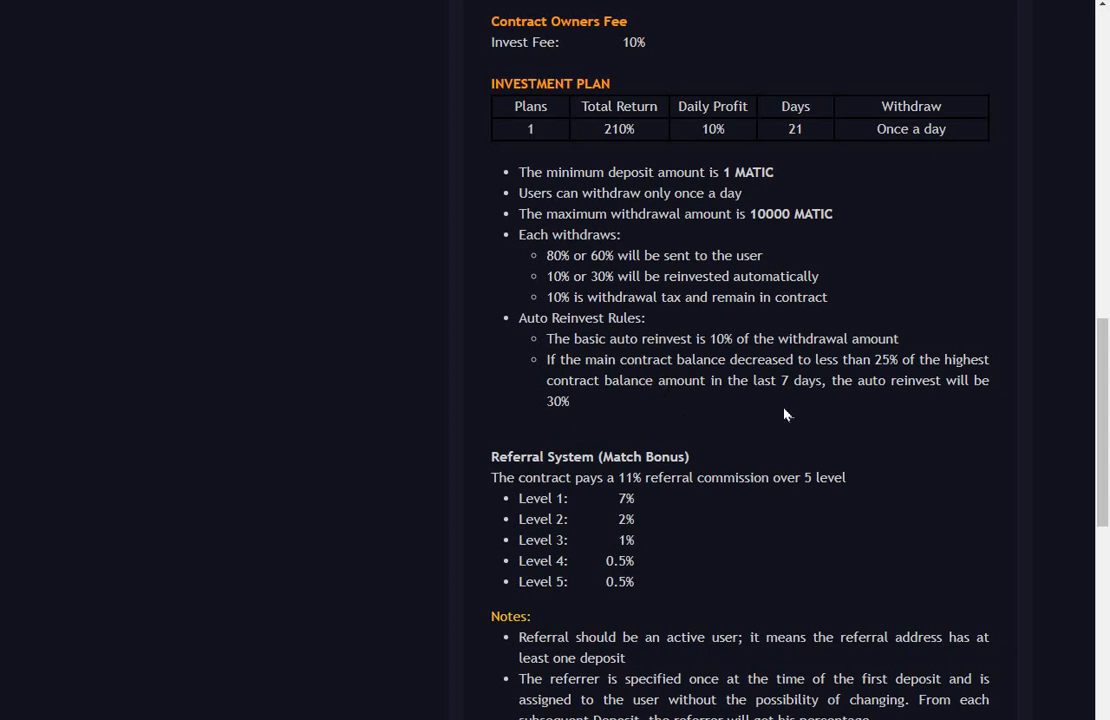
{"action": "mouse_move", "coordinate": [690, 403]}
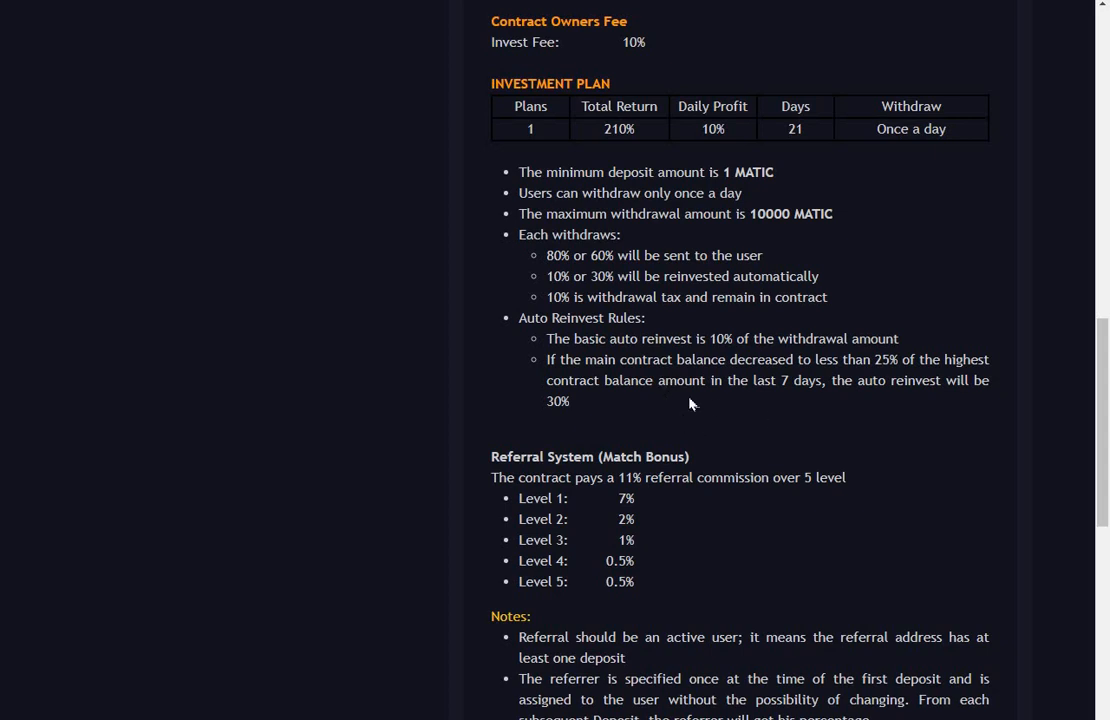
{"action": "mouse_move", "coordinate": [685, 408]}
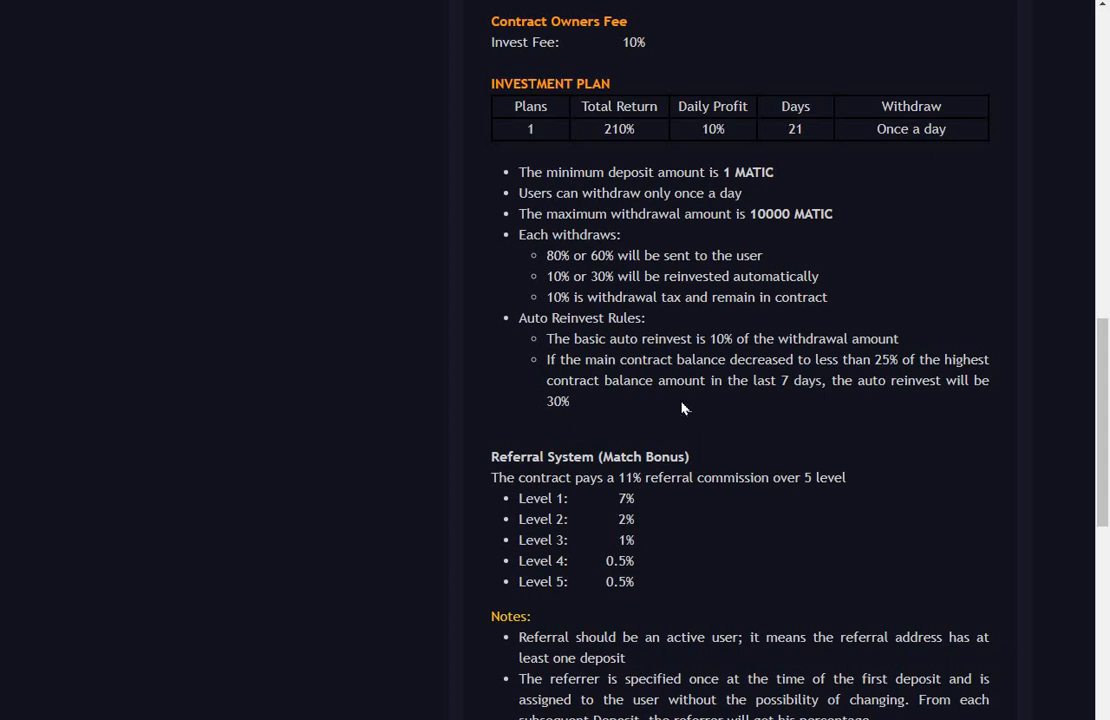
{"action": "mouse_move", "coordinate": [678, 408]}
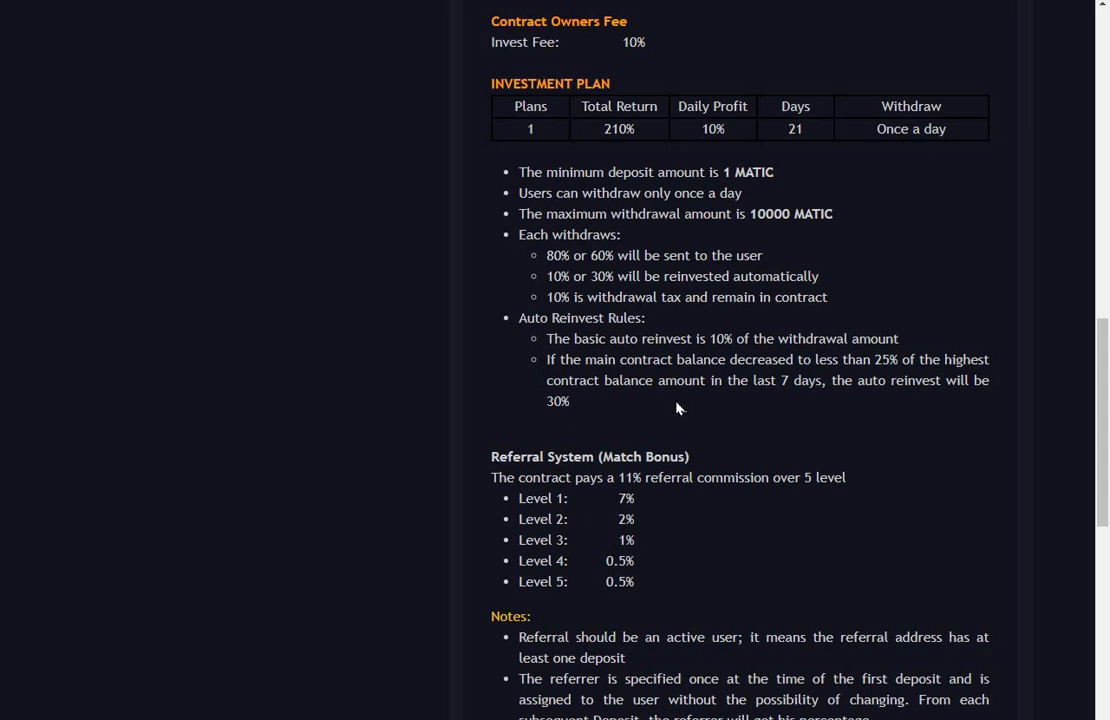
{"action": "mouse_move", "coordinate": [663, 378]}
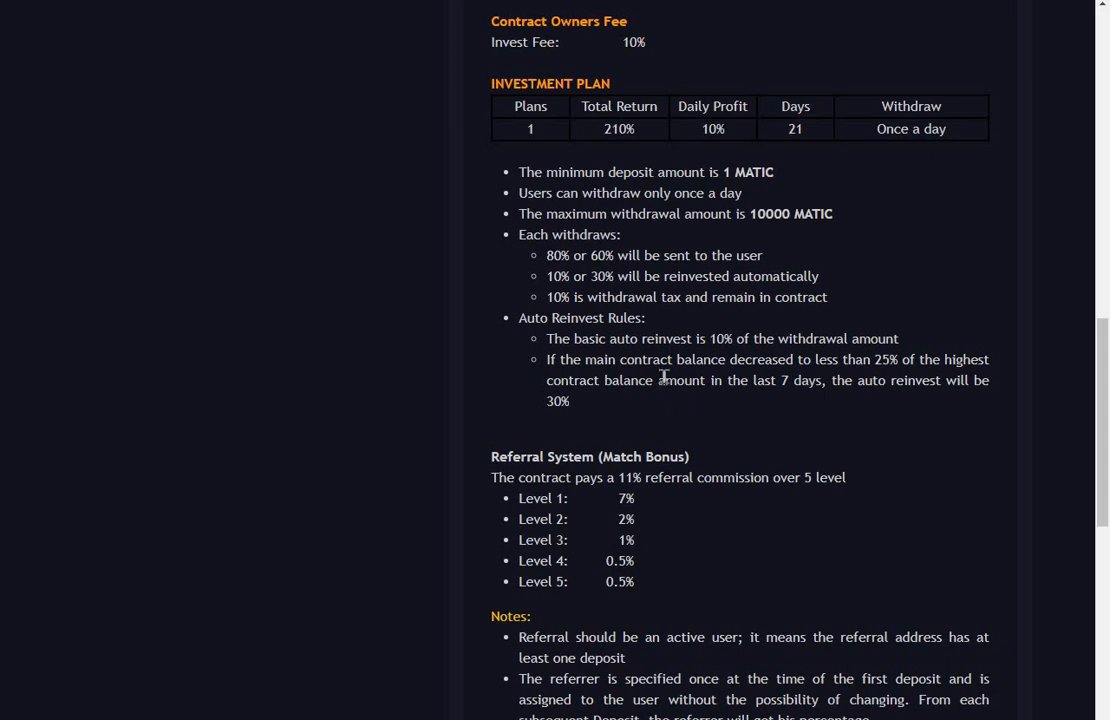
{"action": "mouse_move", "coordinate": [1043, 360]}
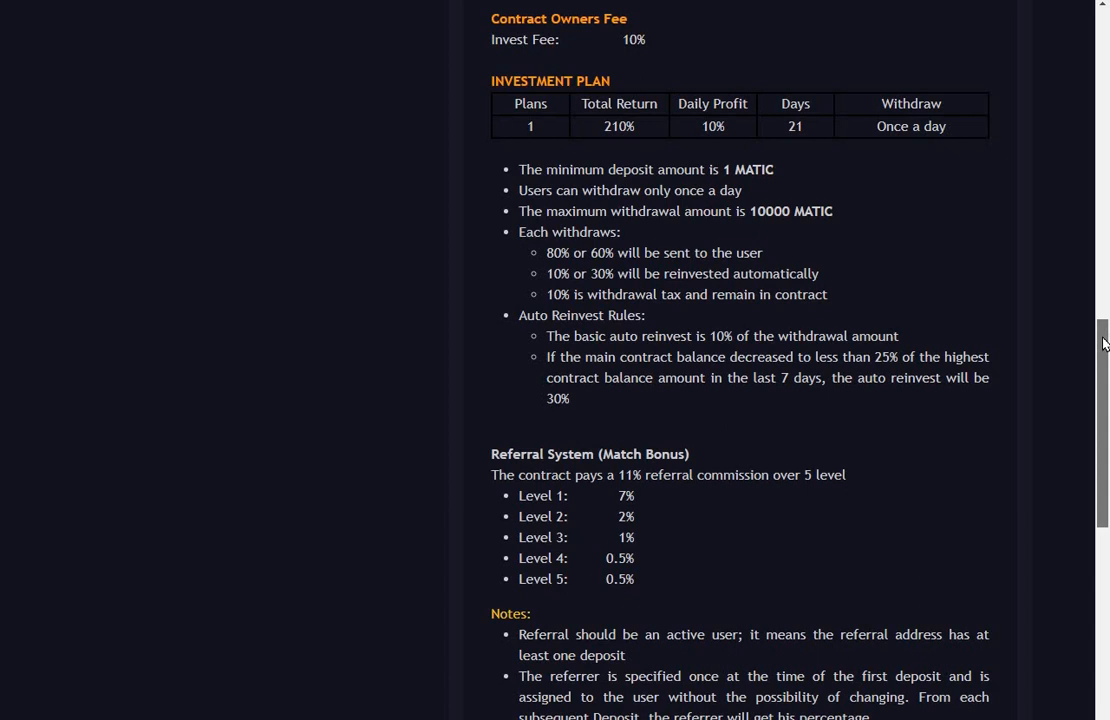
{"action": "scroll", "scroll_direction": "down", "scroll_amount": 3}
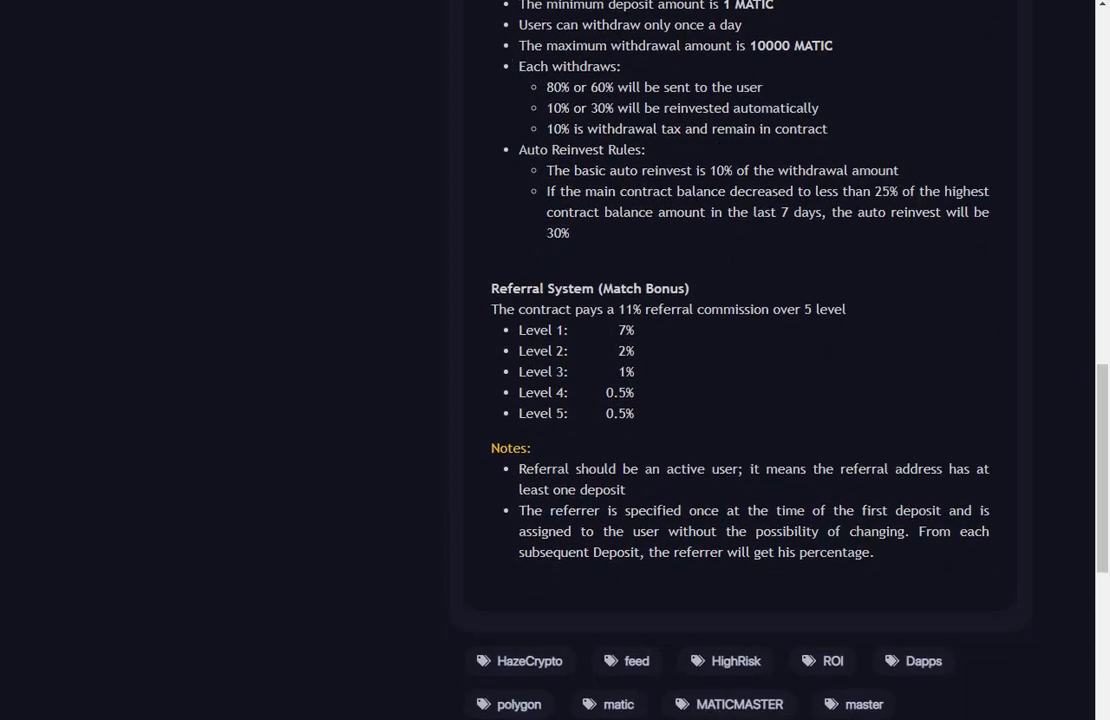
Return to MaticMaster and scroll to the balance, deposit and personal statistics panels.
{"action": "scroll", "scroll_direction": "up", "scroll_amount": 3}
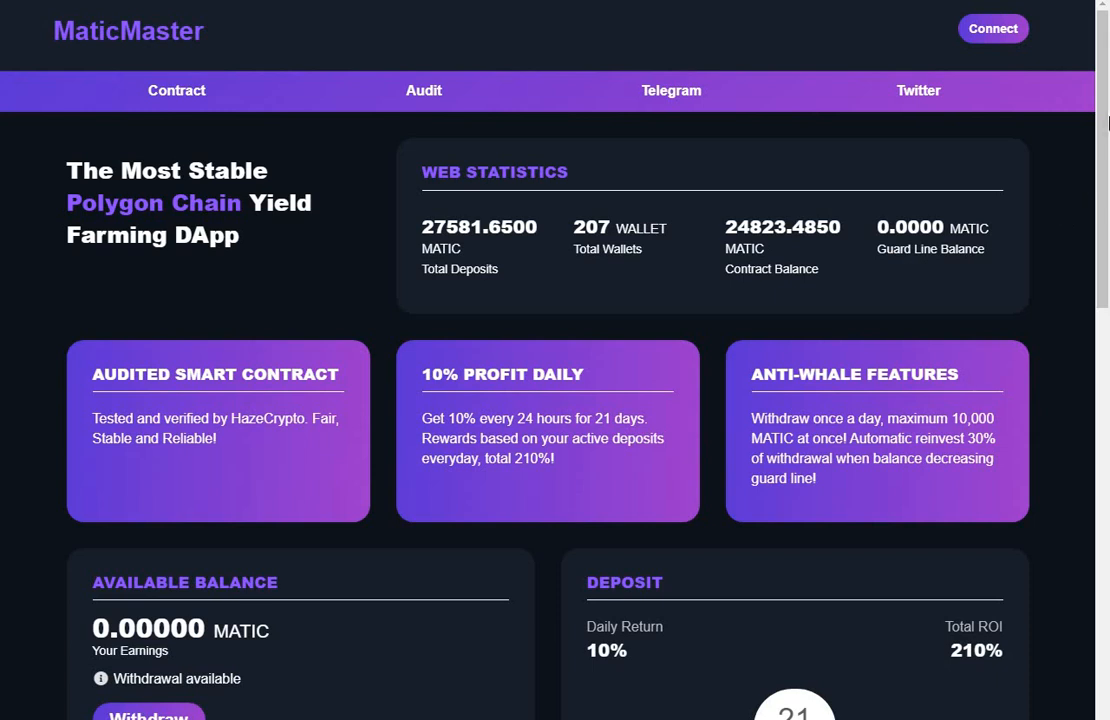
{"action": "scroll", "scroll_direction": "down", "scroll_amount": 3}
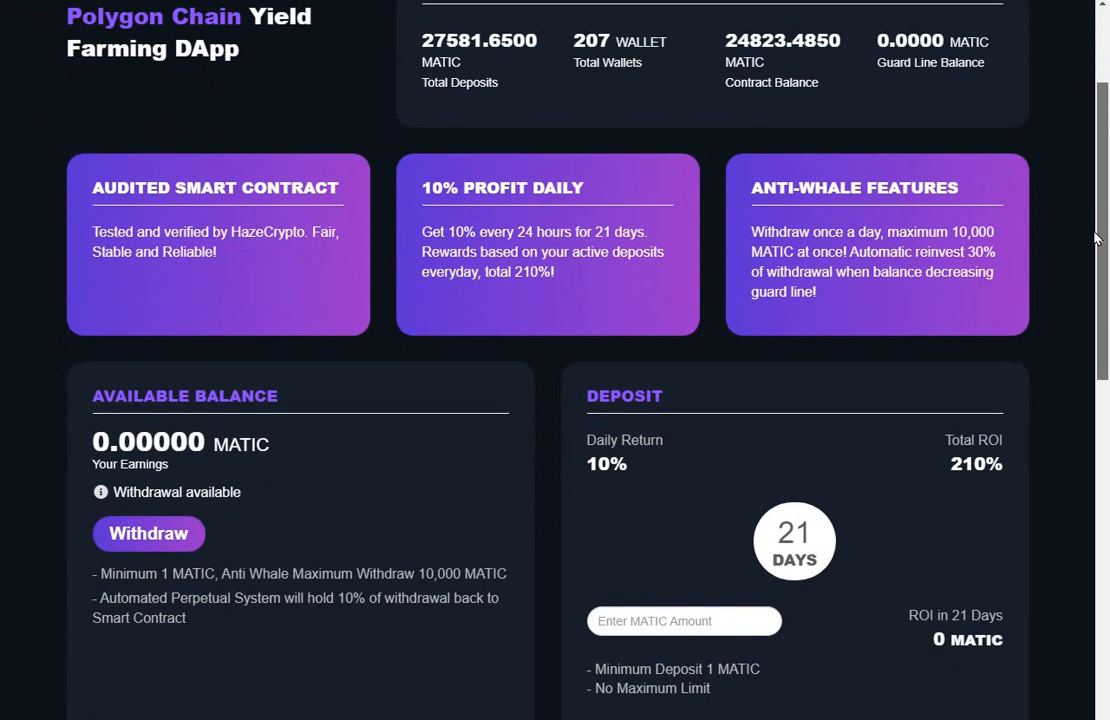
{"action": "scroll", "scroll_direction": "down", "scroll_amount": 3}
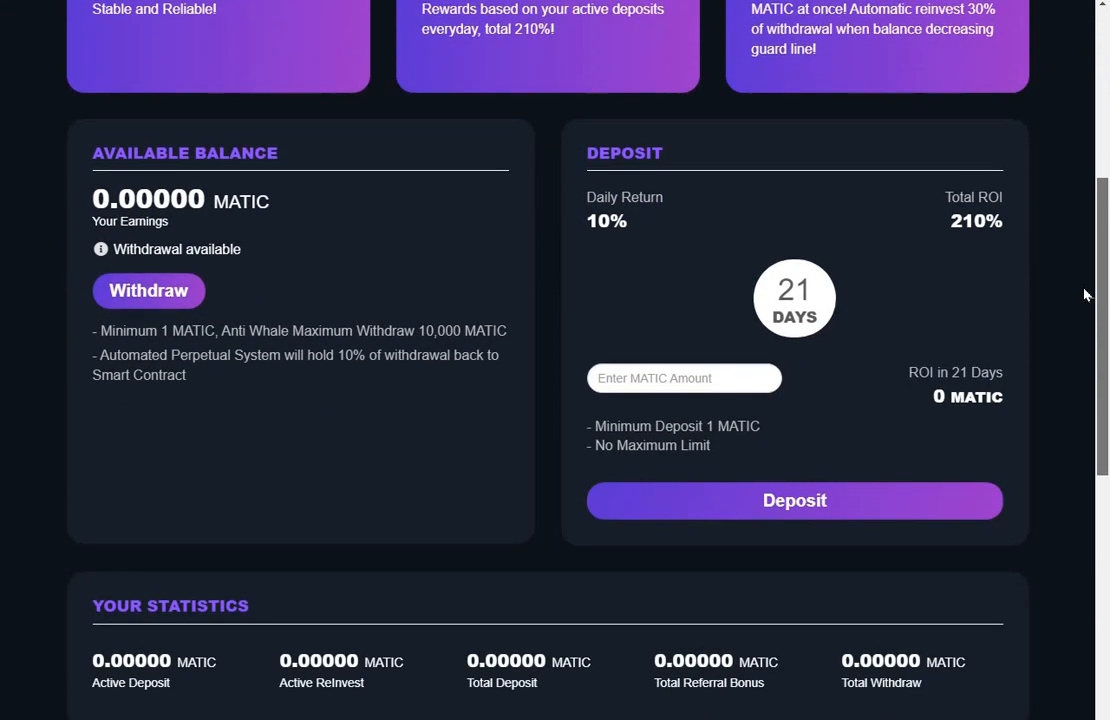
{"action": "scroll", "scroll_direction": "down", "scroll_amount": 3}
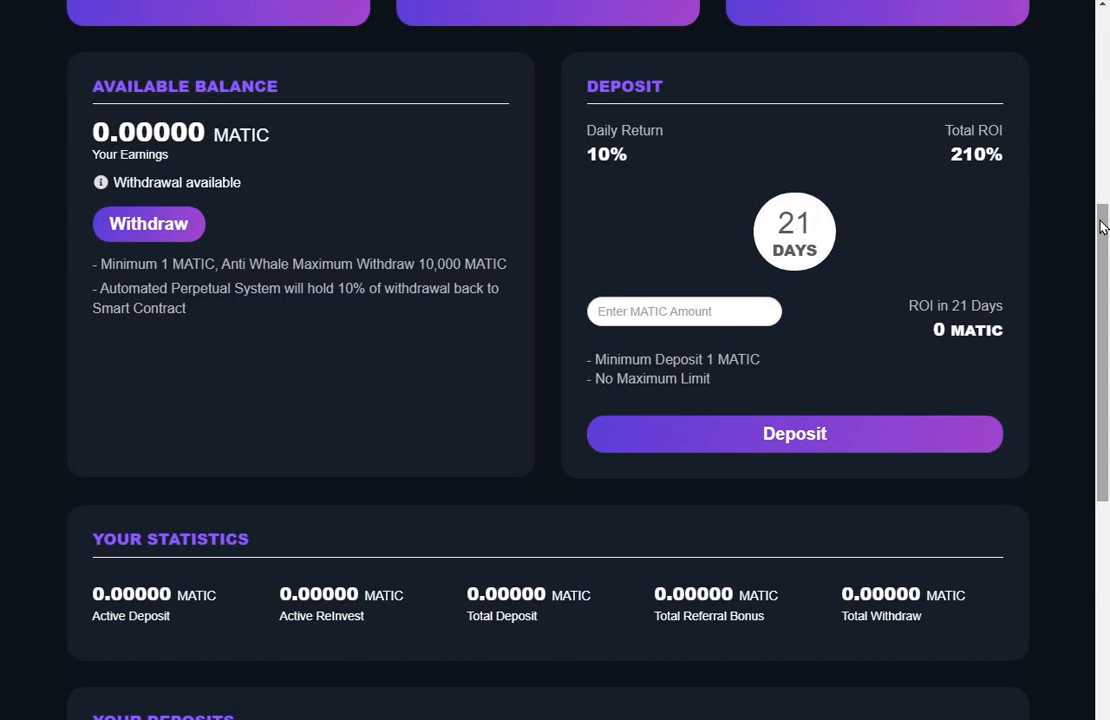
{"action": "scroll", "scroll_direction": "down", "scroll_amount": 3}
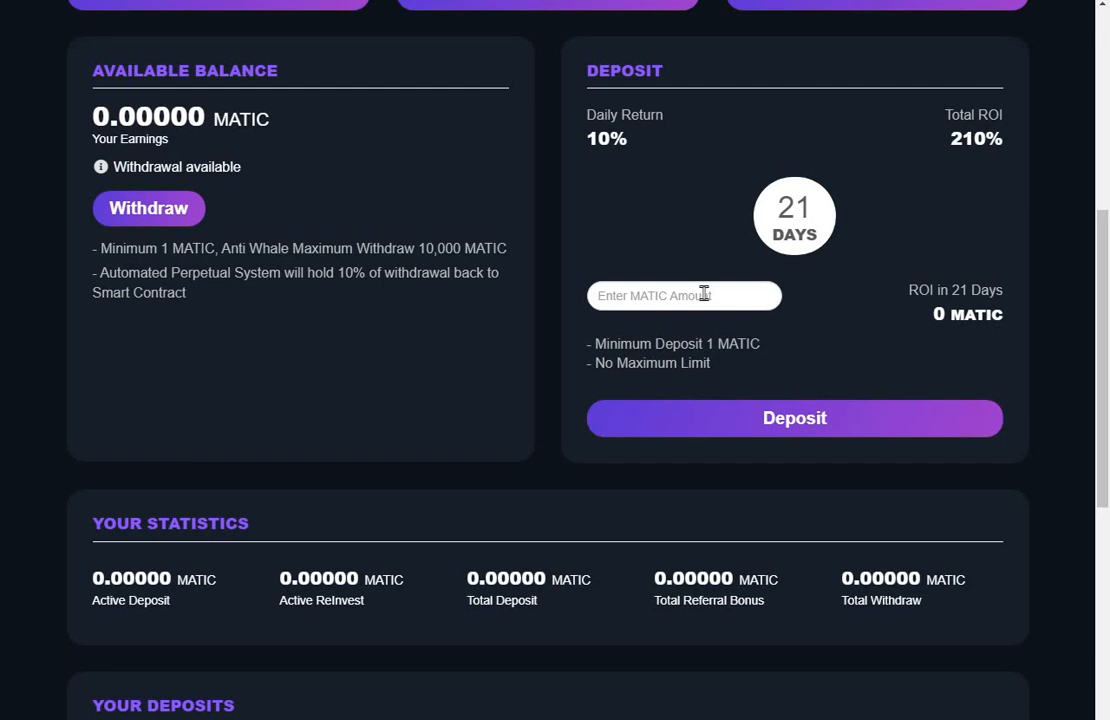
{"action": "mouse_move", "coordinate": [755, 430]}
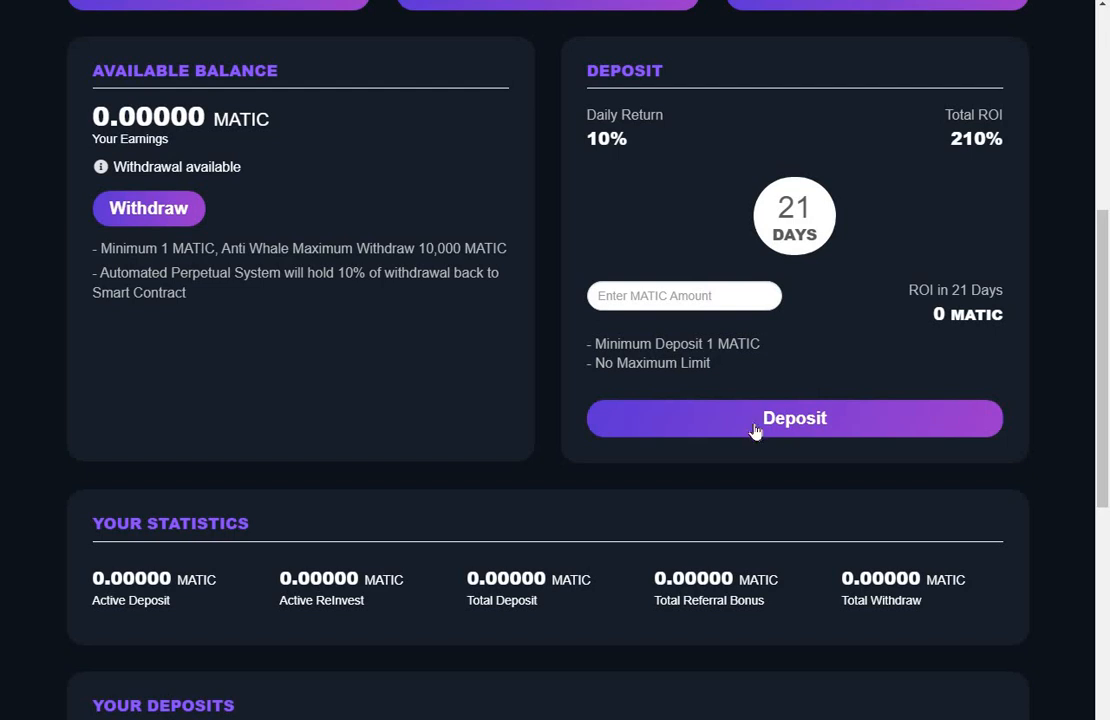
{"action": "mouse_move", "coordinate": [698, 322]}
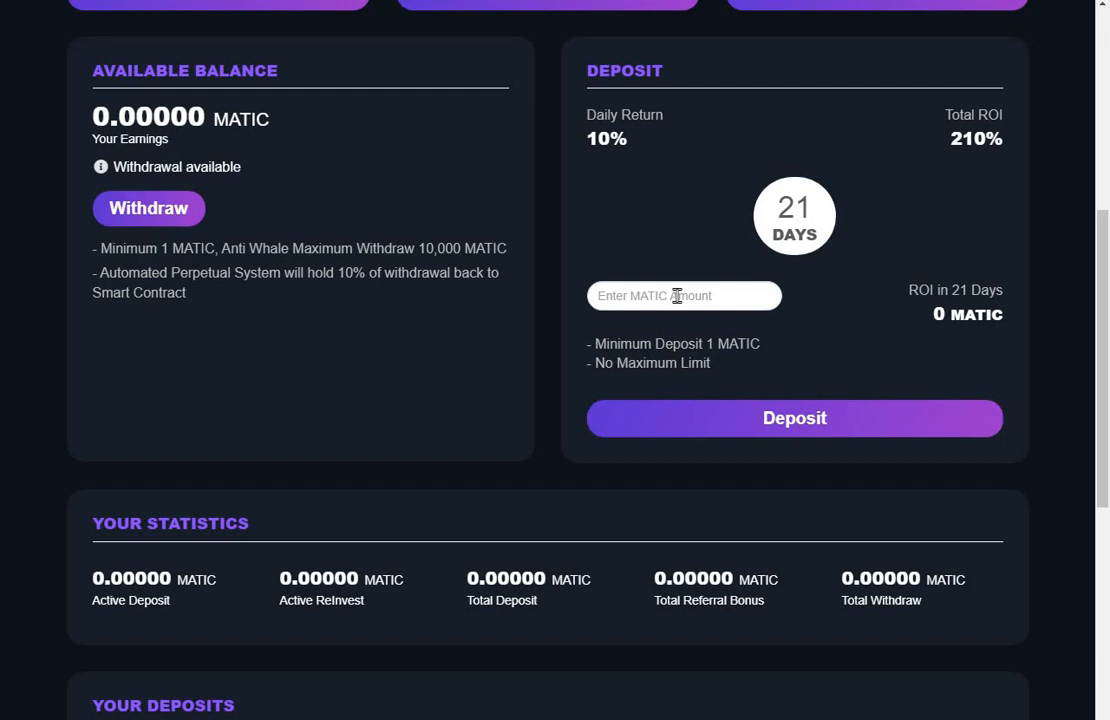
{"action": "mouse_move", "coordinate": [984, 347]}
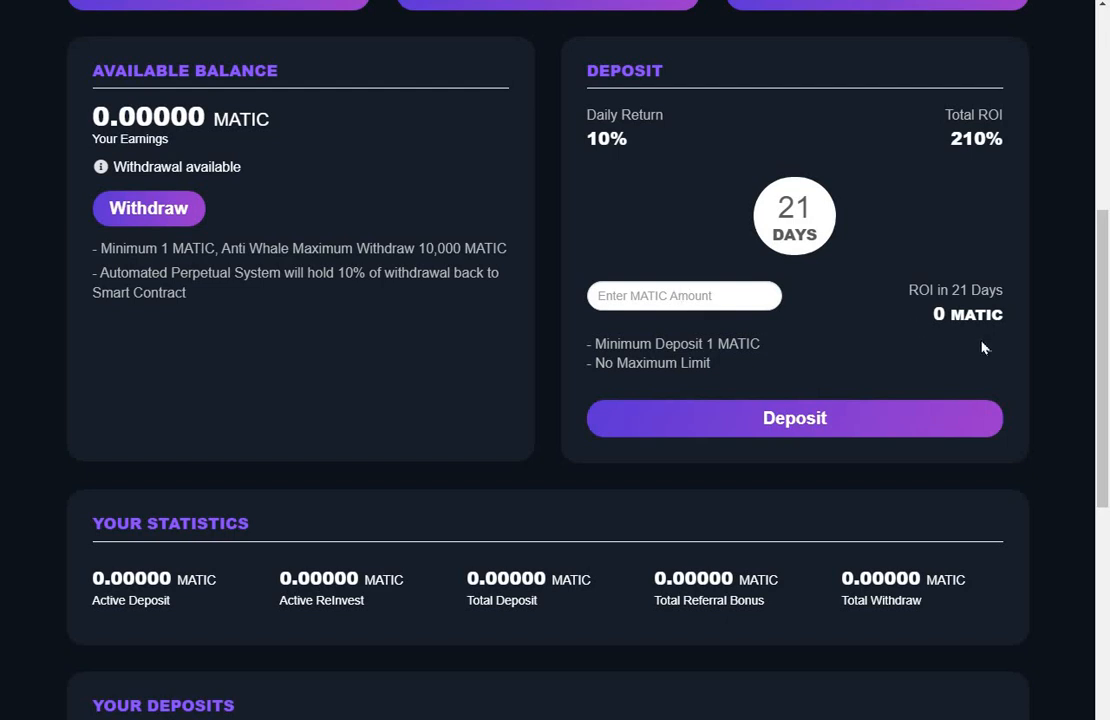
{"action": "scroll", "scroll_direction": "up", "scroll_amount": 3}
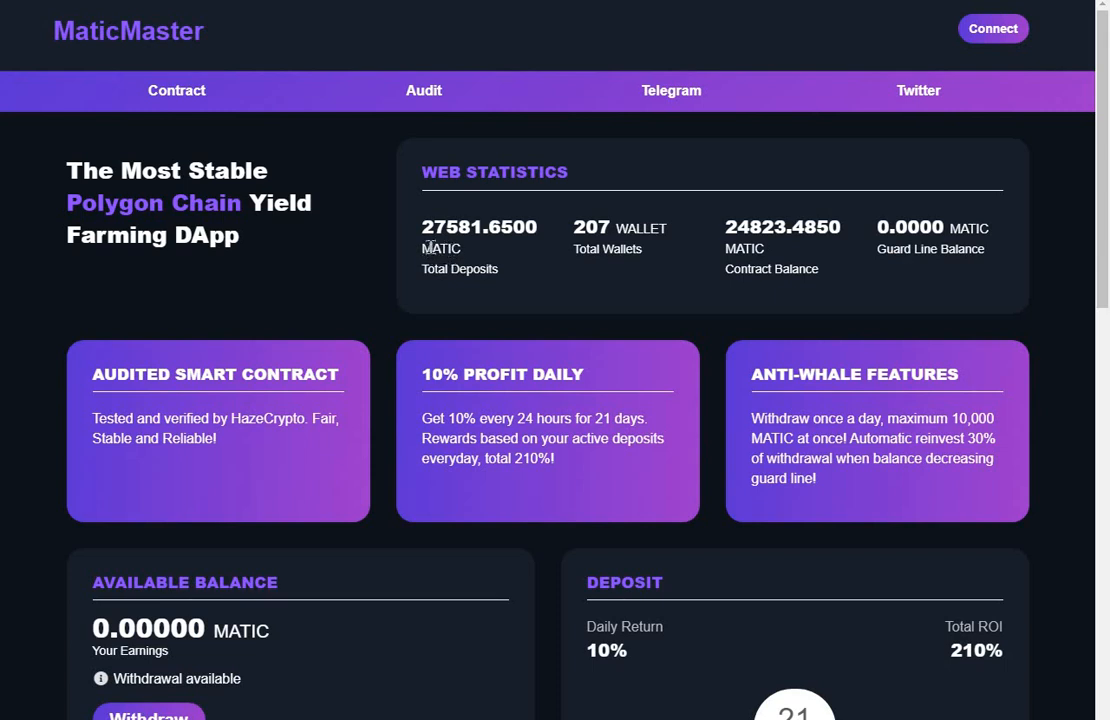
{"action": "mouse_move", "coordinate": [452, 265]}
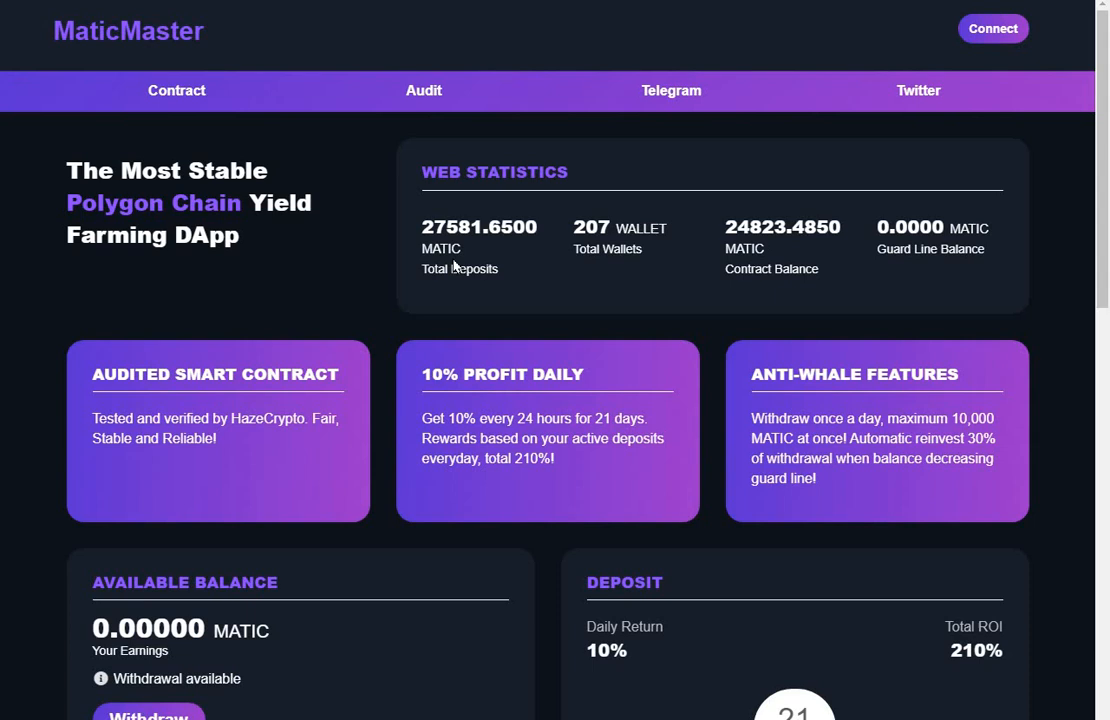
{"action": "mouse_move", "coordinate": [490, 302]}
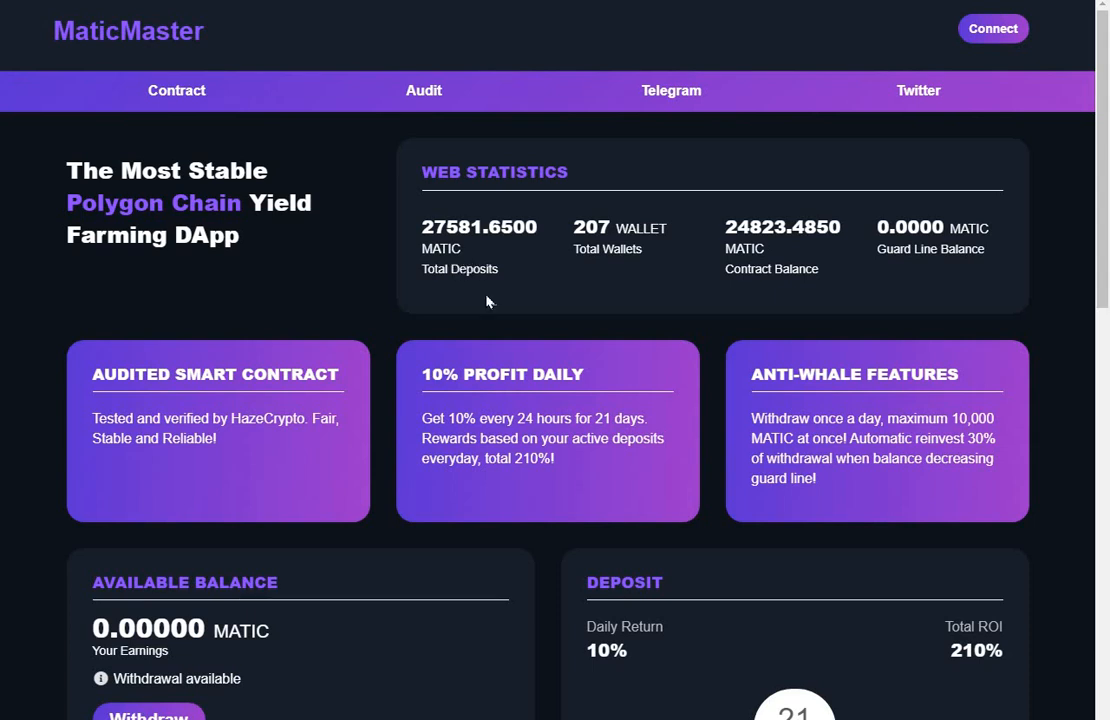
{"action": "mouse_move", "coordinate": [1057, 142]}
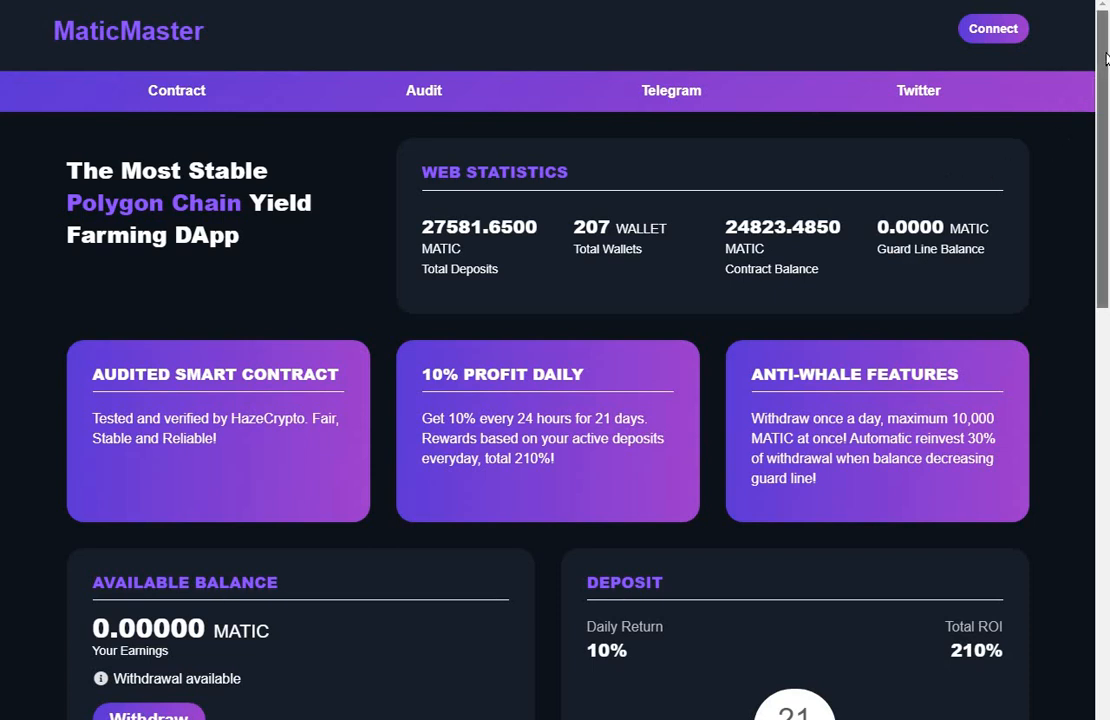
{"action": "scroll", "scroll_direction": "down", "scroll_amount": 3}
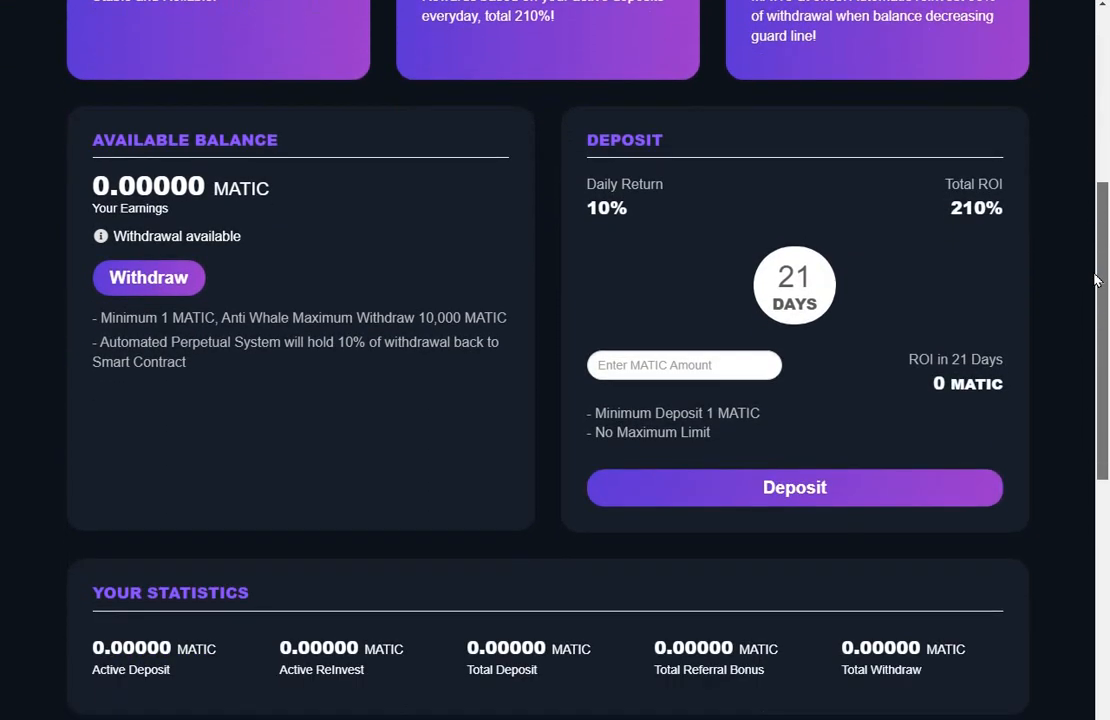
{"action": "scroll", "scroll_direction": "down", "scroll_amount": 3}
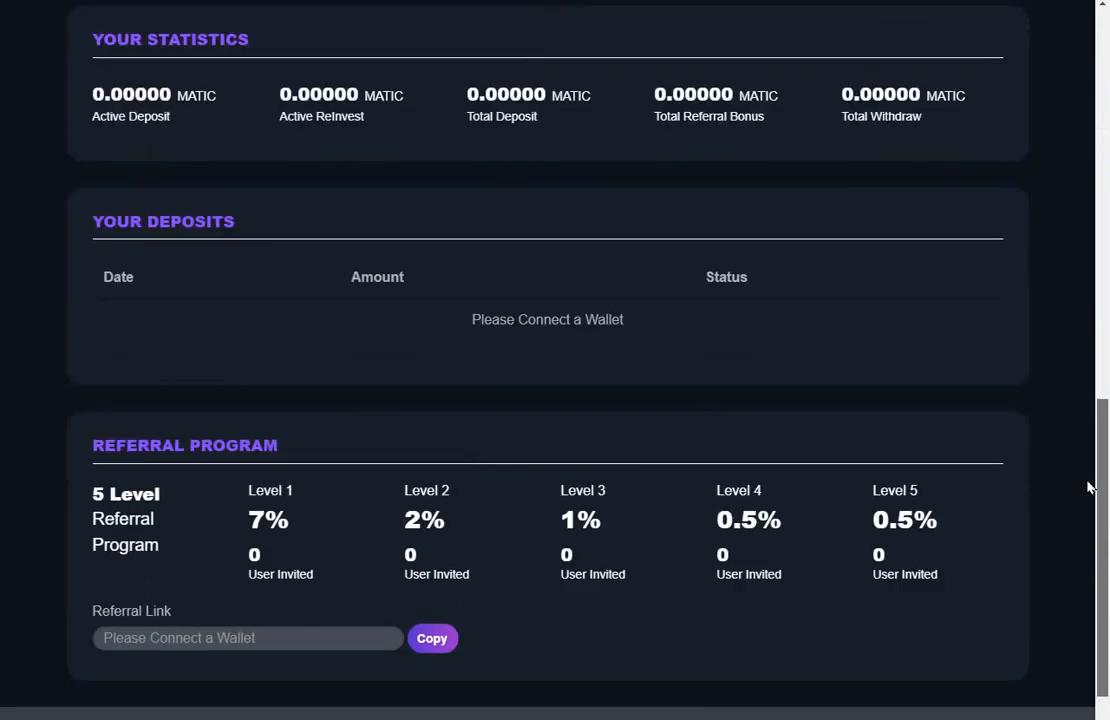
{"action": "scroll", "scroll_direction": "up", "scroll_amount": 3}
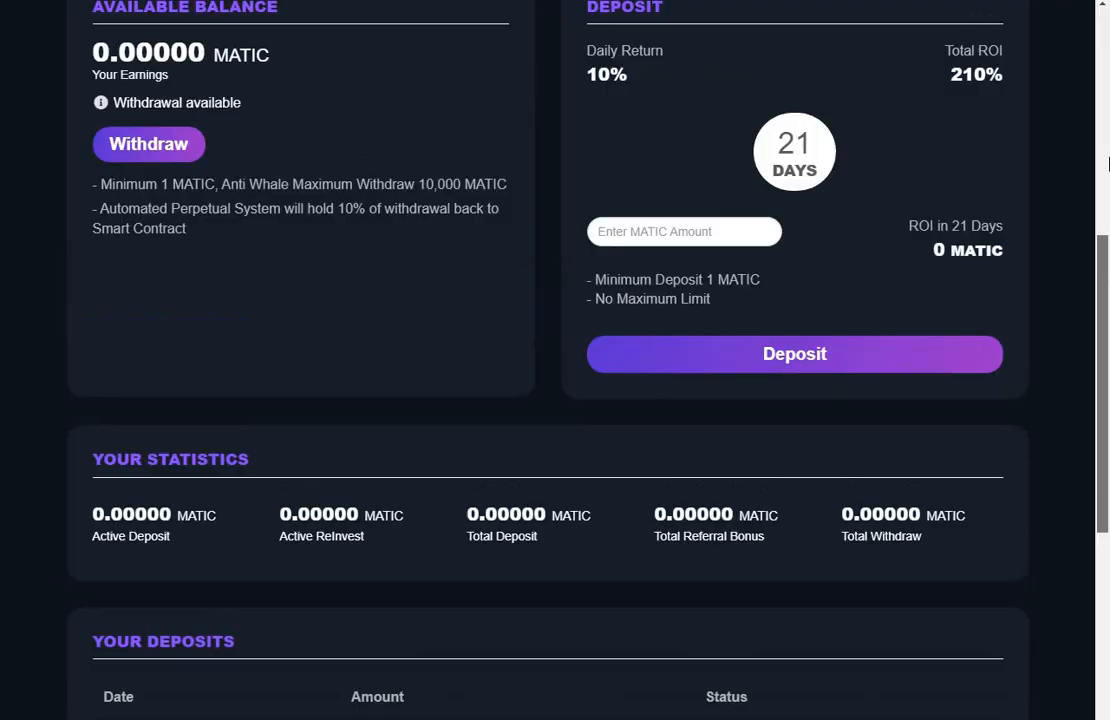
{"action": "scroll", "scroll_direction": "up", "scroll_amount": 3}
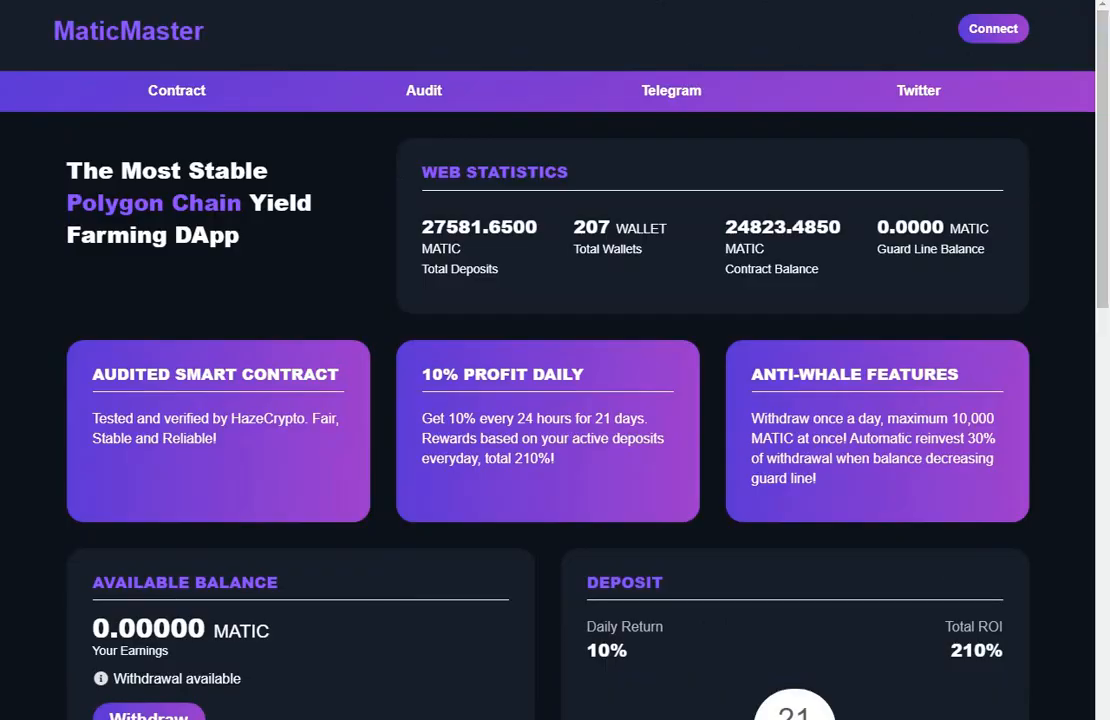
{"action": "mouse_move", "coordinate": [423, 90]}
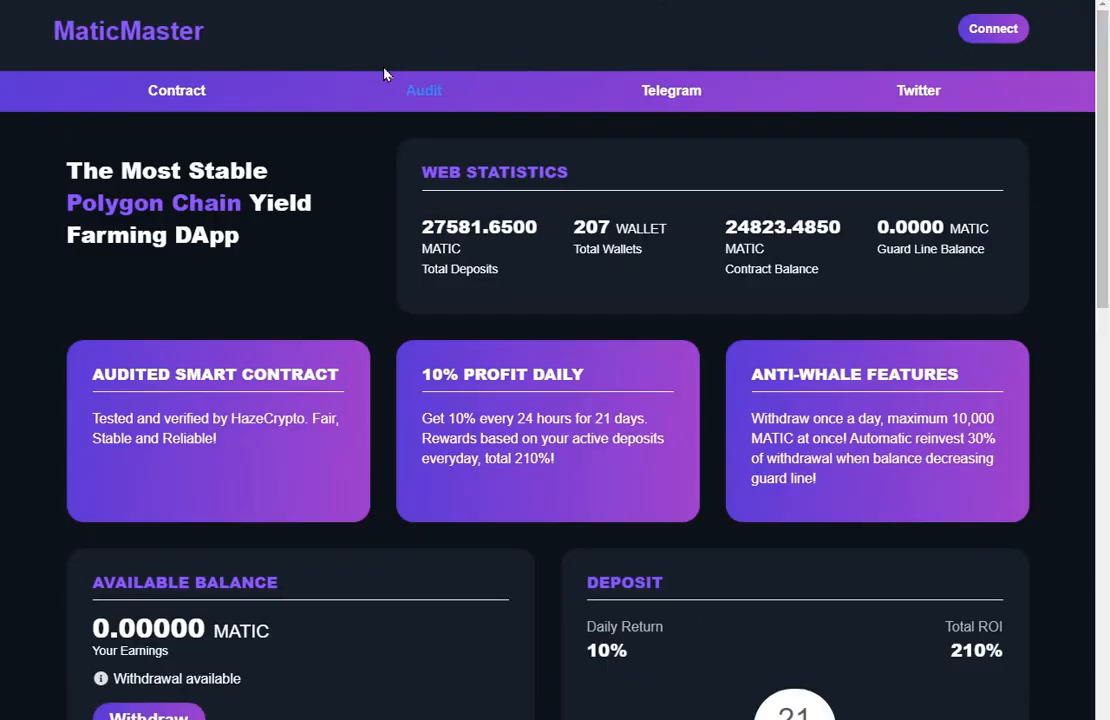
{"action": "mouse_move", "coordinate": [372, 69]}
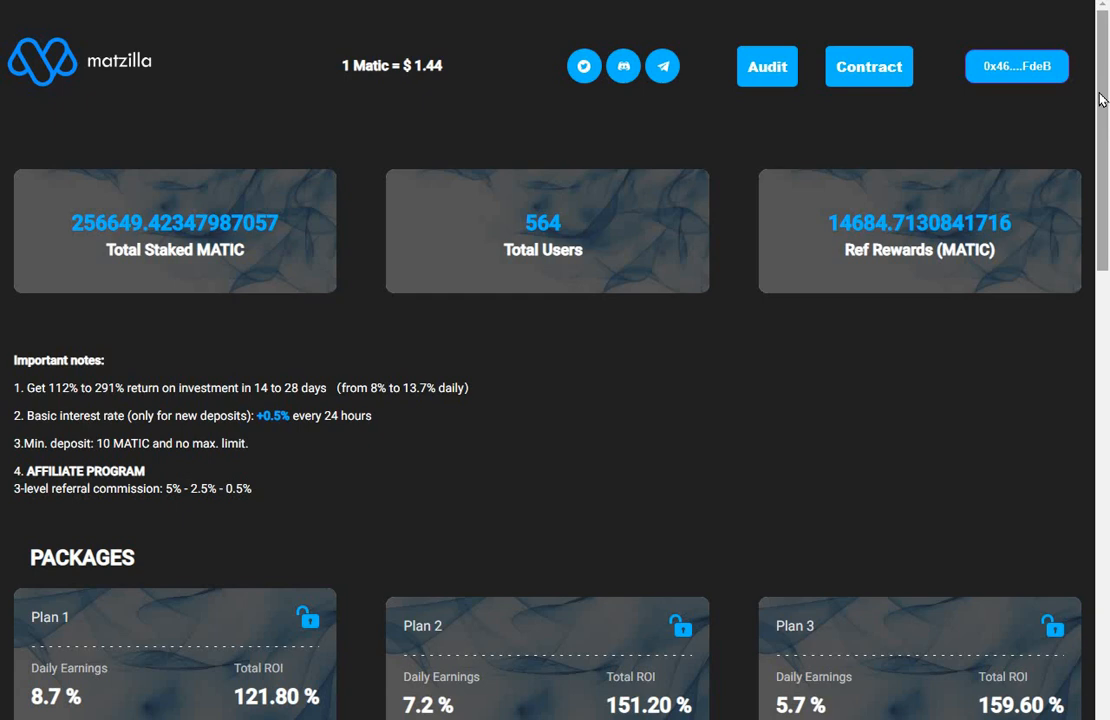
Scroll Matzilla's page down to the Packages section showing Plans 1–6 terms.
{"action": "scroll", "scroll_direction": "down", "scroll_amount": 3}
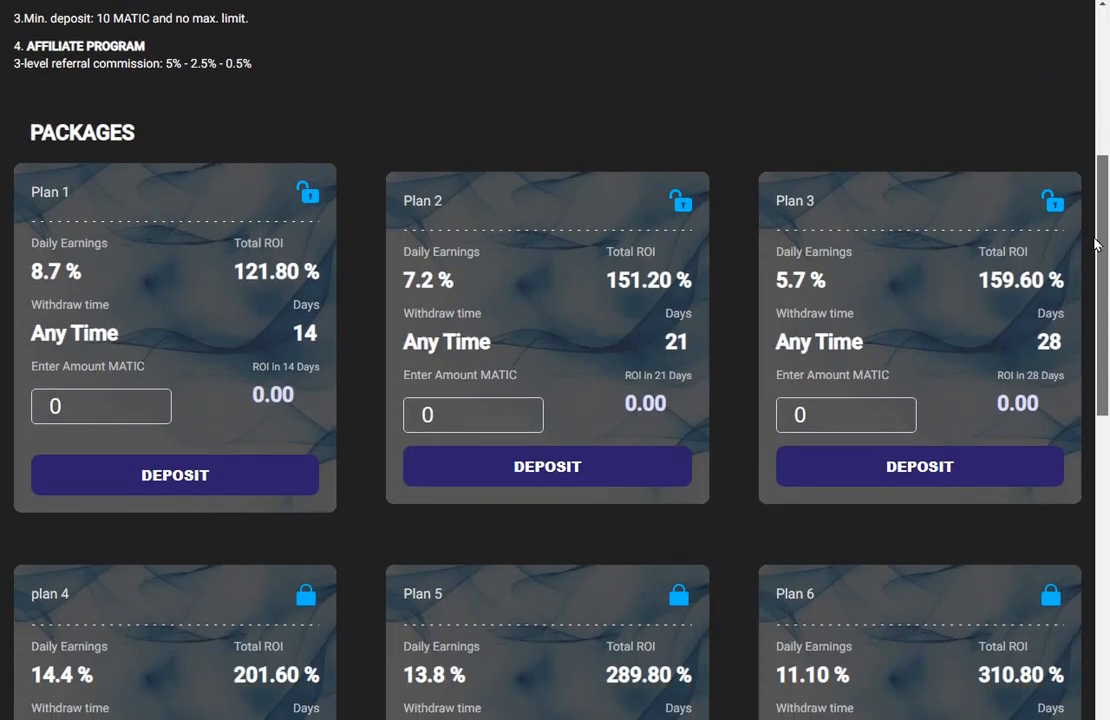
{"action": "scroll", "scroll_direction": "down", "scroll_amount": 3}
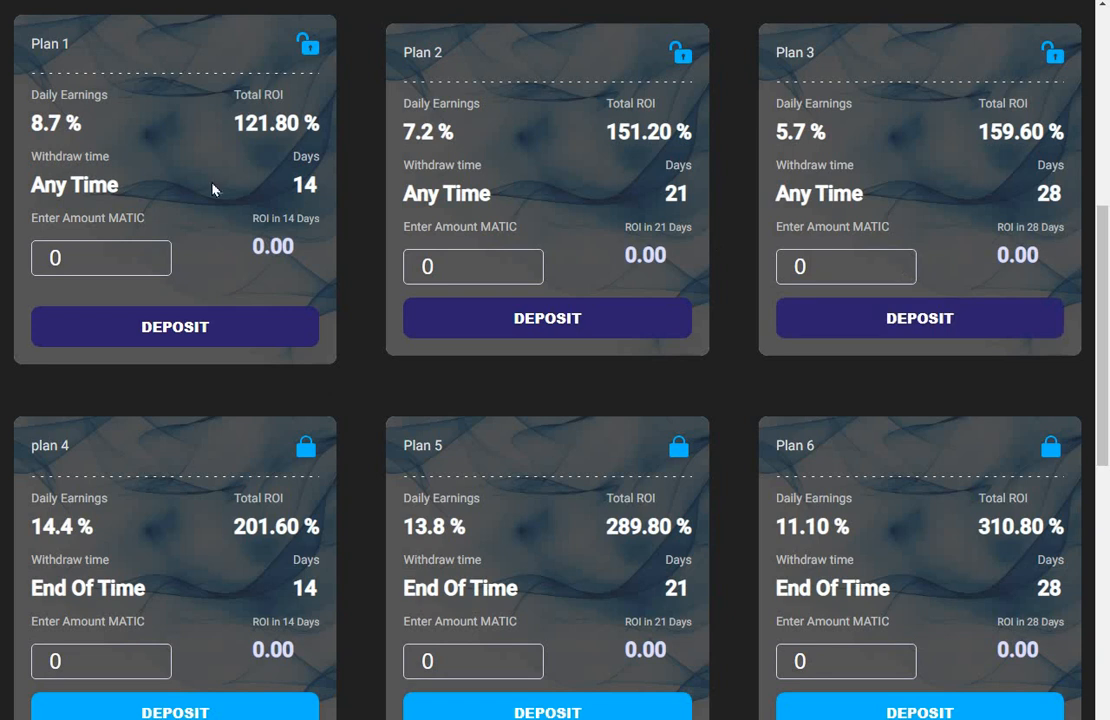
{"action": "mouse_move", "coordinate": [576, 164]}
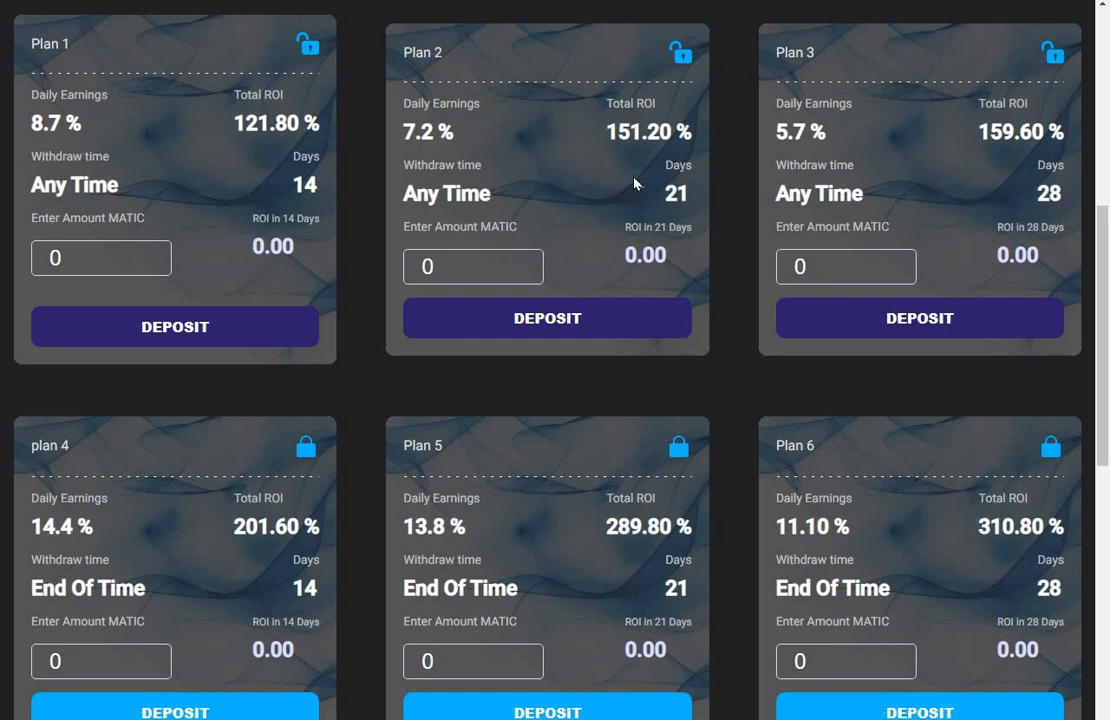
{"action": "mouse_move", "coordinate": [989, 158]}
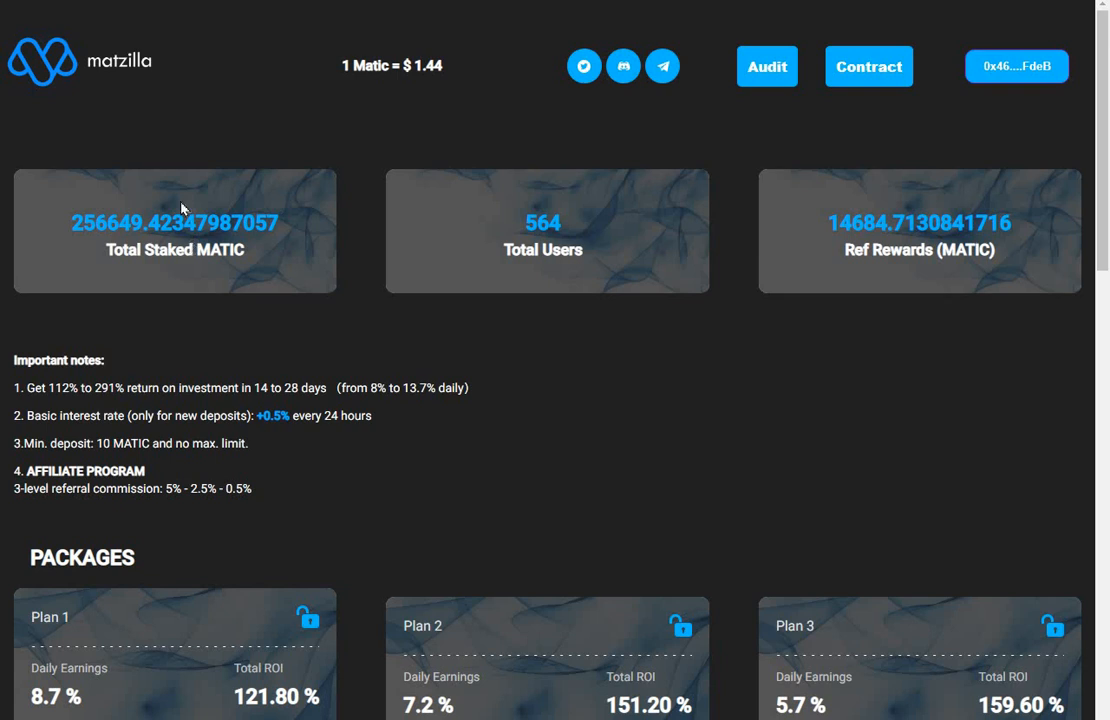
{"action": "mouse_move", "coordinate": [155, 336]}
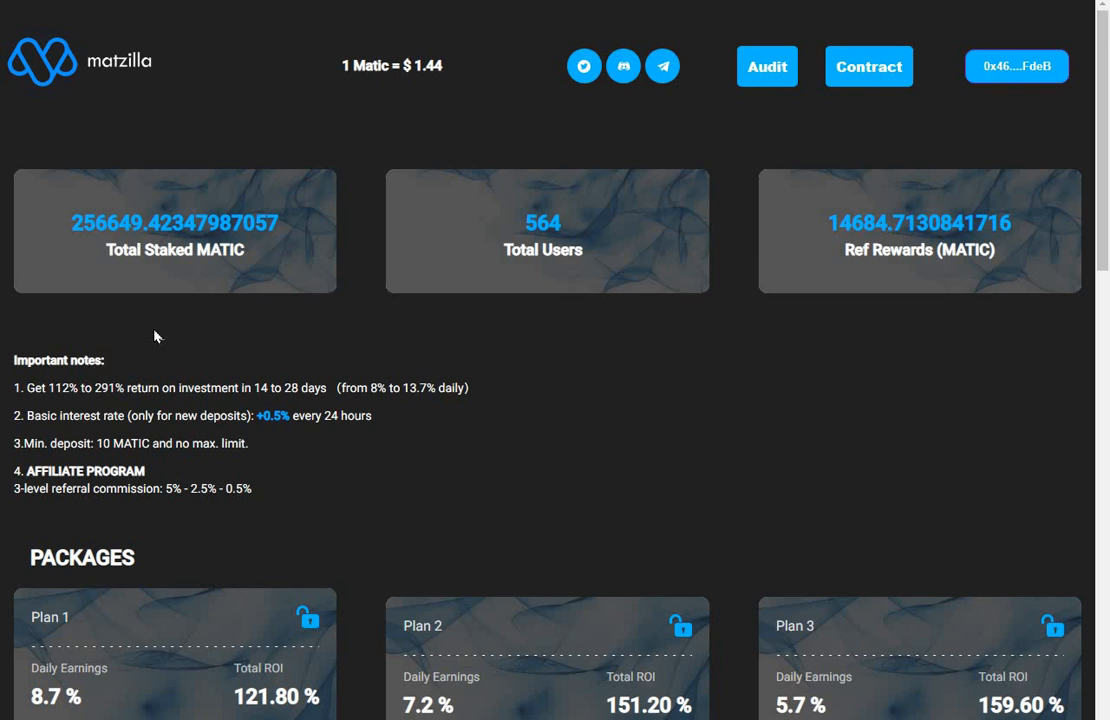
{"action": "mouse_move", "coordinate": [181, 352]}
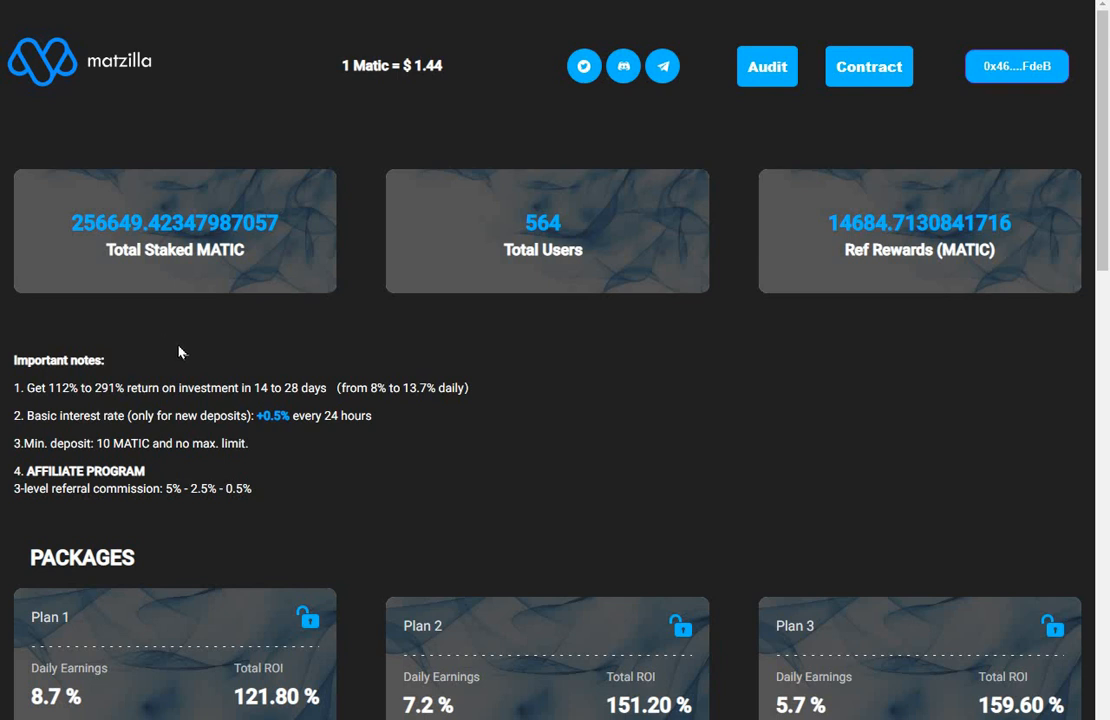
{"action": "mouse_move", "coordinate": [206, 342]}
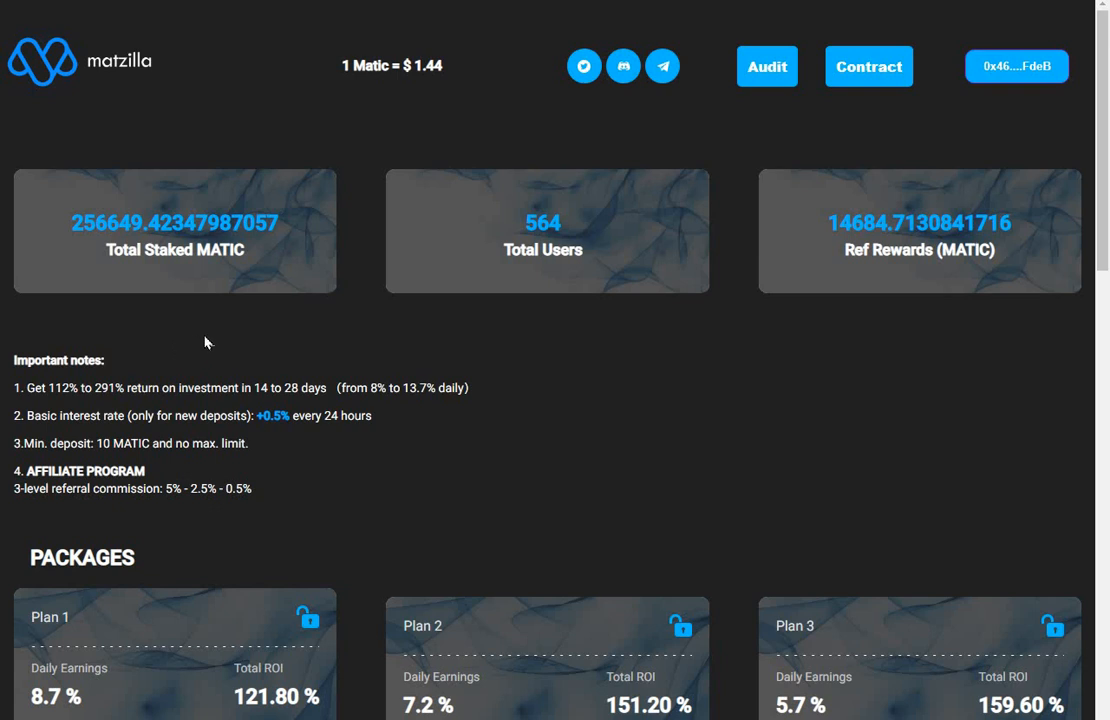
{"action": "mouse_move", "coordinate": [780, 366]}
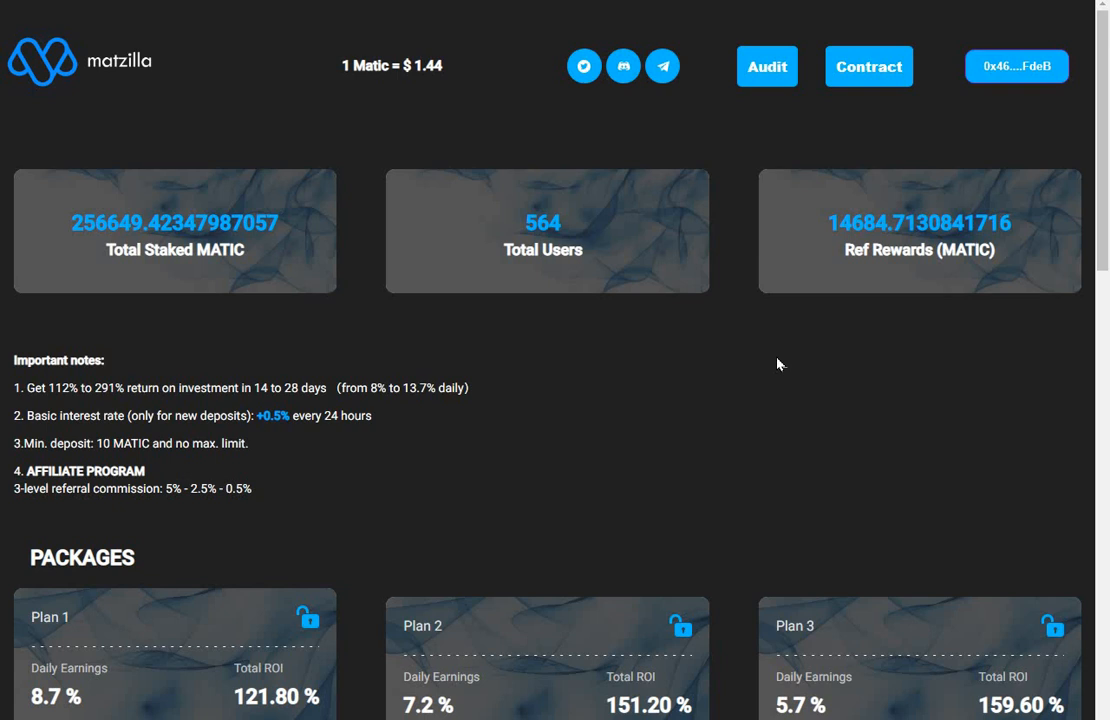
{"action": "mouse_move", "coordinate": [770, 363]}
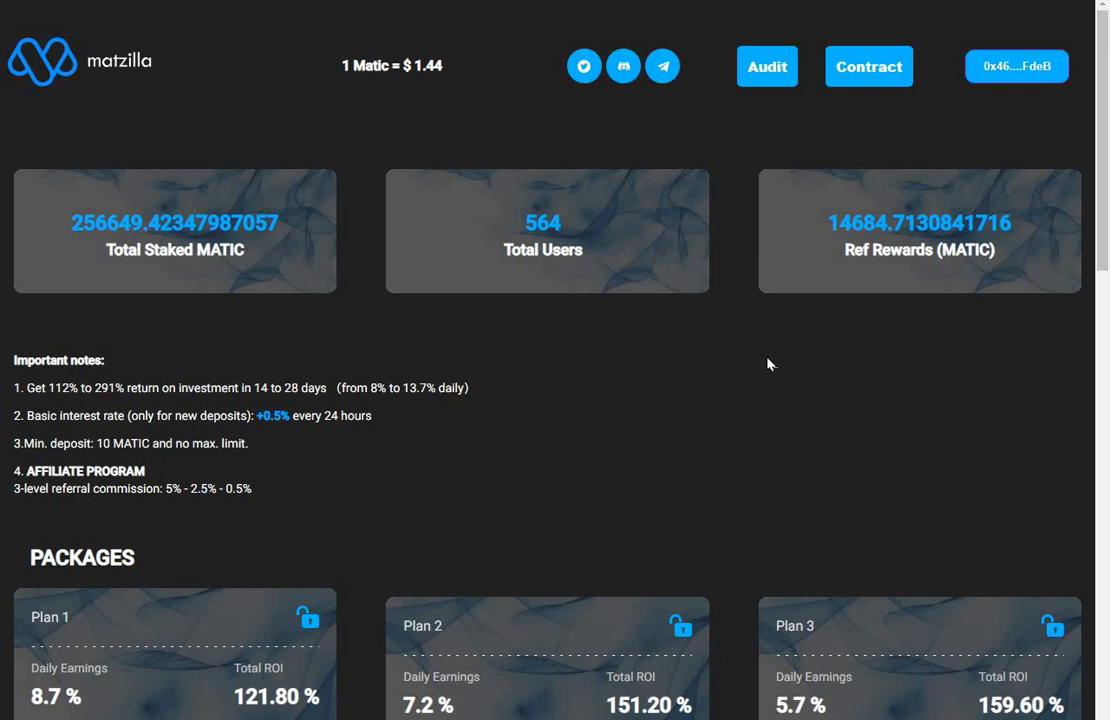
{"action": "mouse_move", "coordinate": [409, 445]}
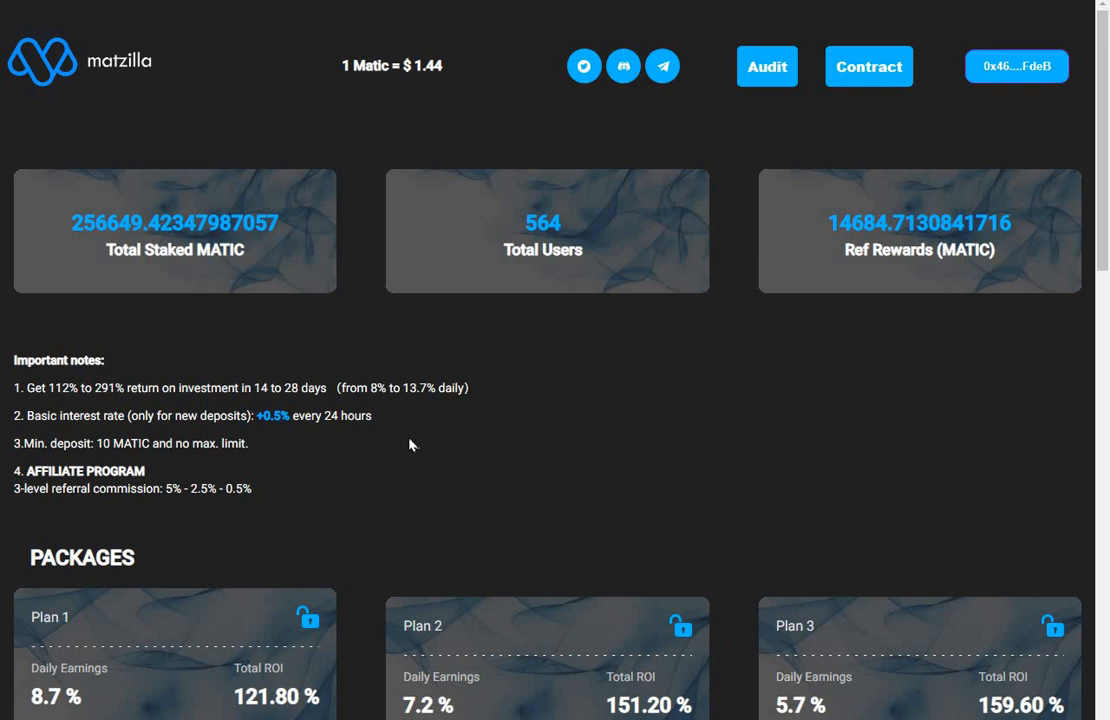
{"action": "mouse_move", "coordinate": [716, 491]}
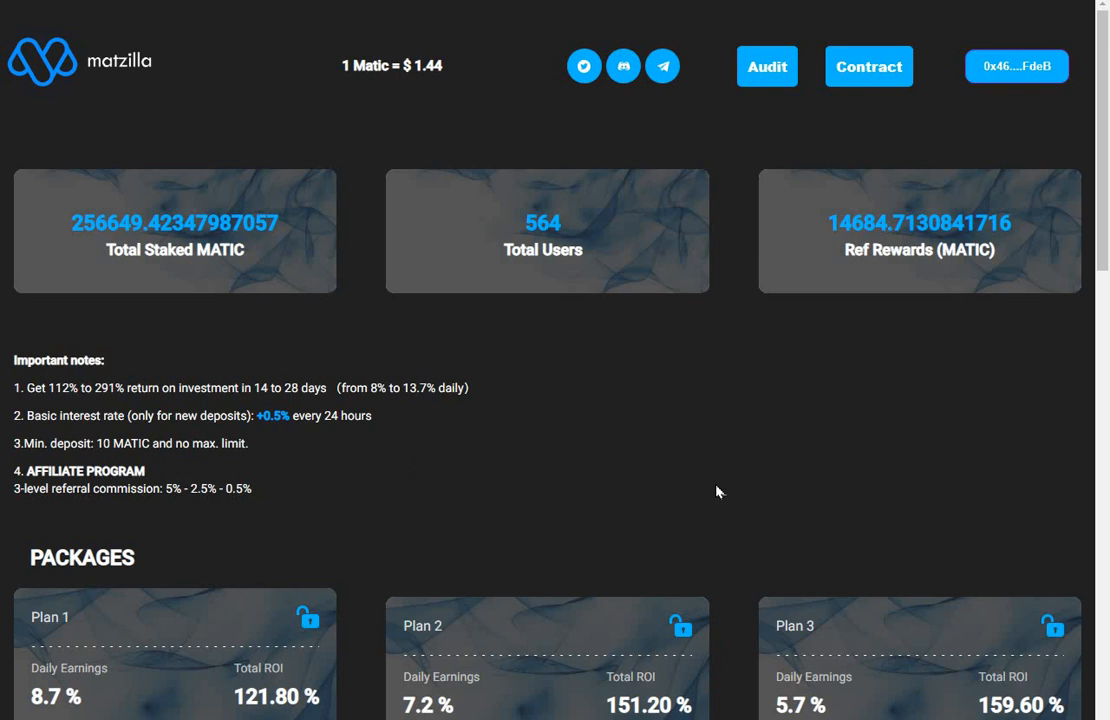
{"action": "mouse_move", "coordinate": [573, 349]}
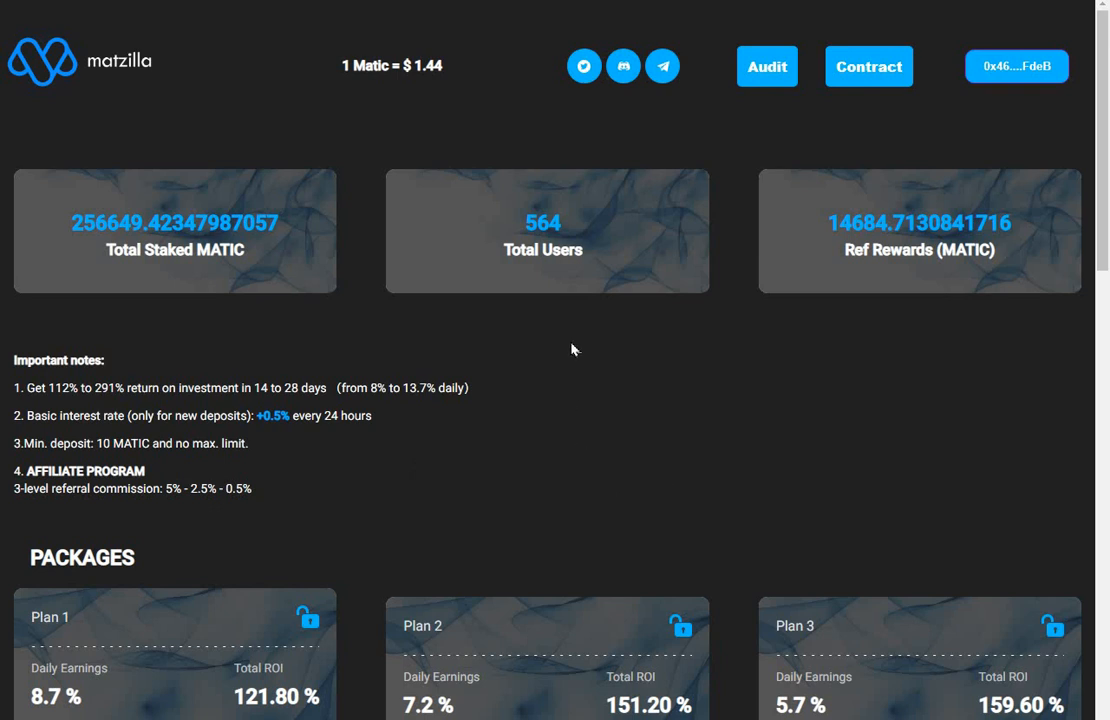
{"action": "mouse_move", "coordinate": [450, 276]}
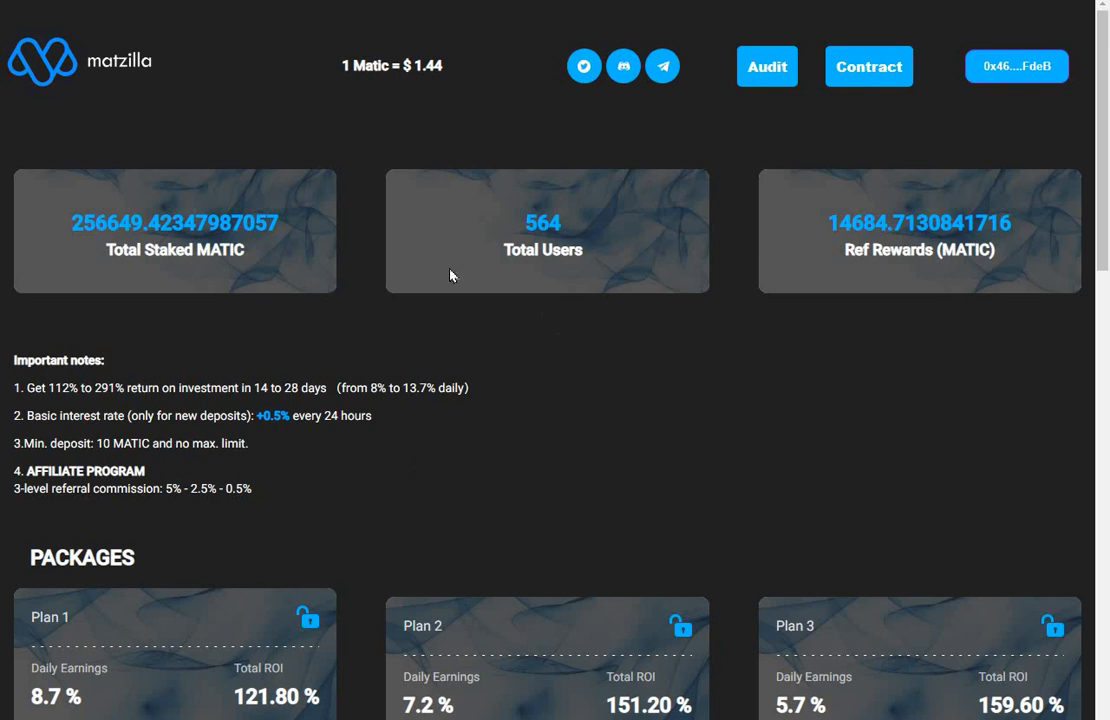